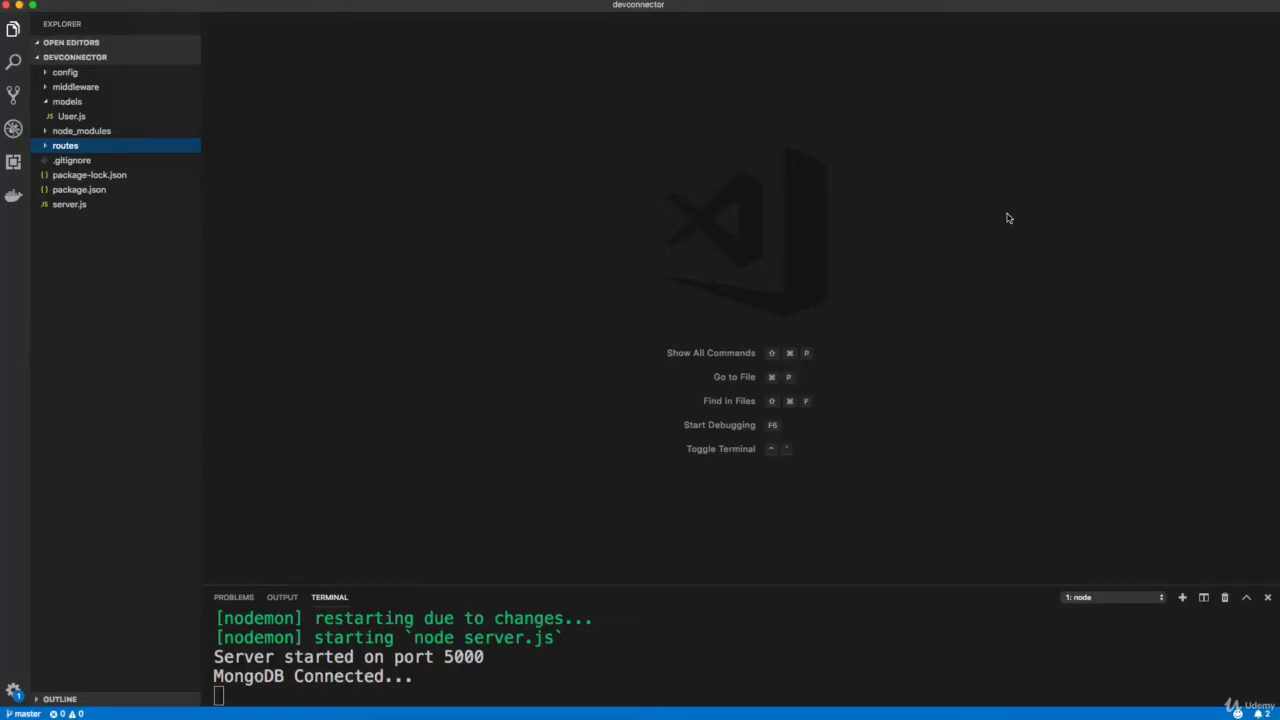
pyautogui.moveTo(853, 238)
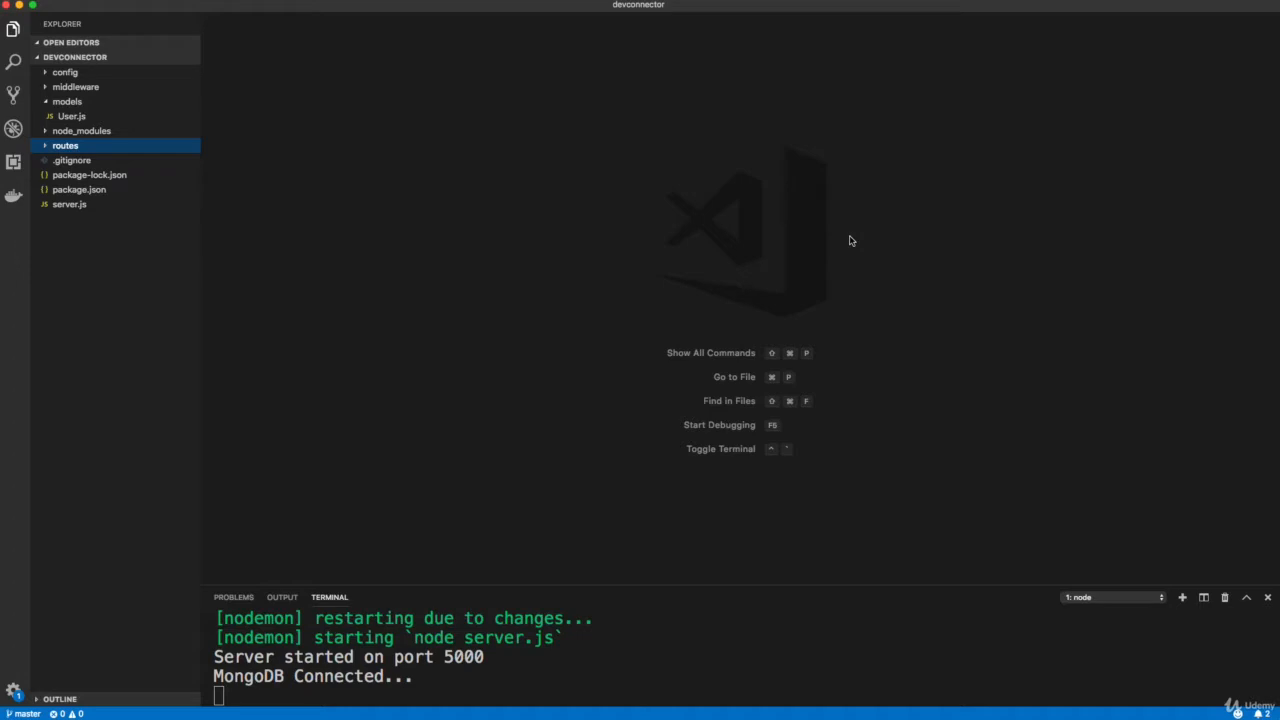
pyautogui.moveTo(315, 162)
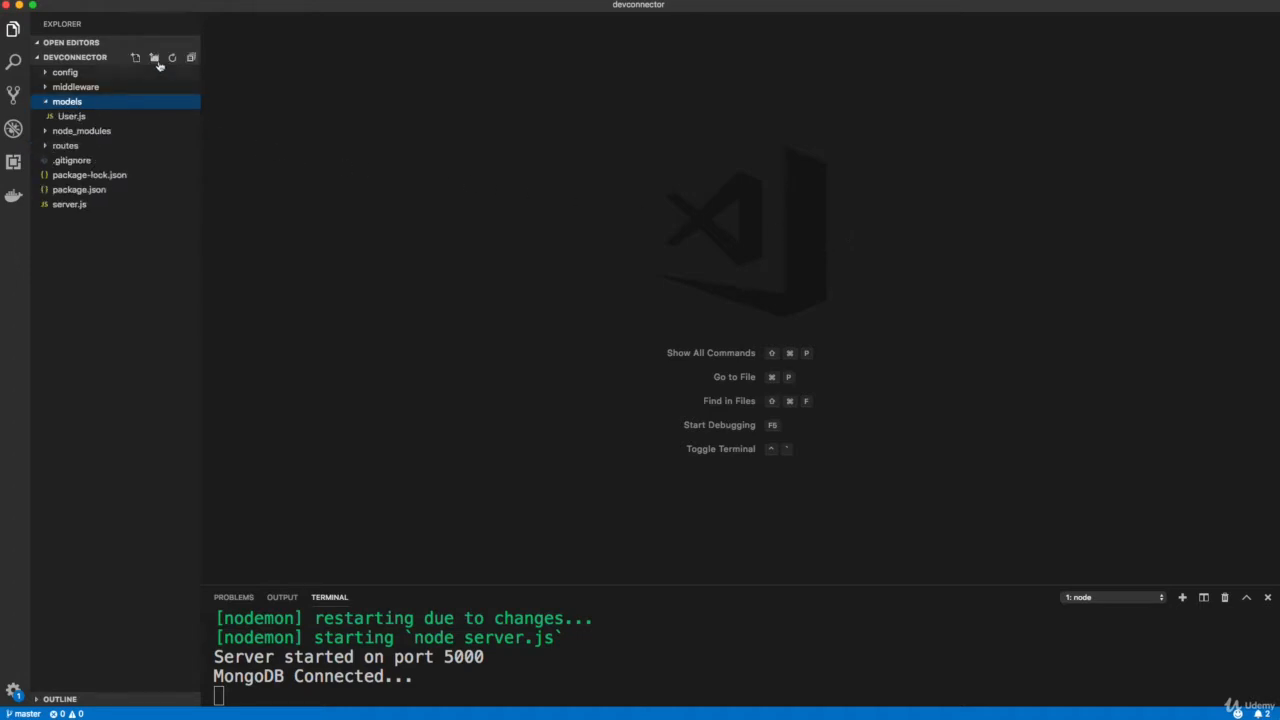
# Create a new Profile.js file in the models folder.
pyautogui.click(155, 57)
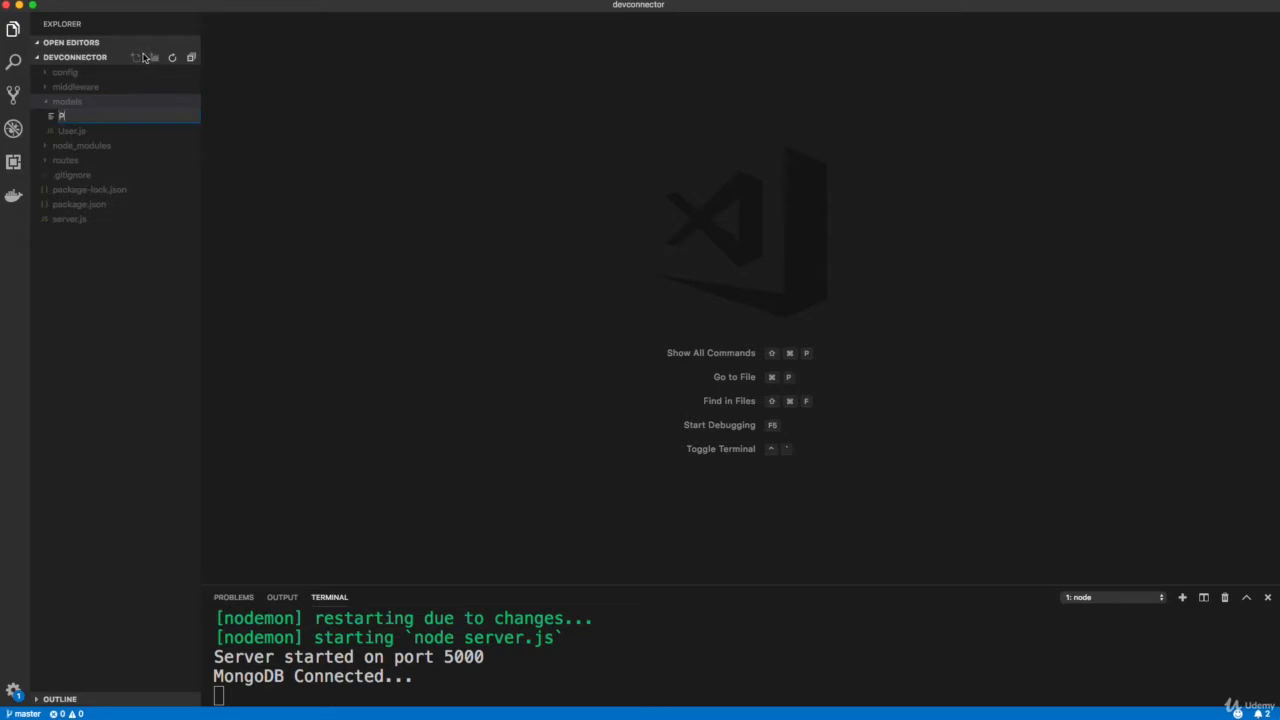
pyautogui.write('rofile.')
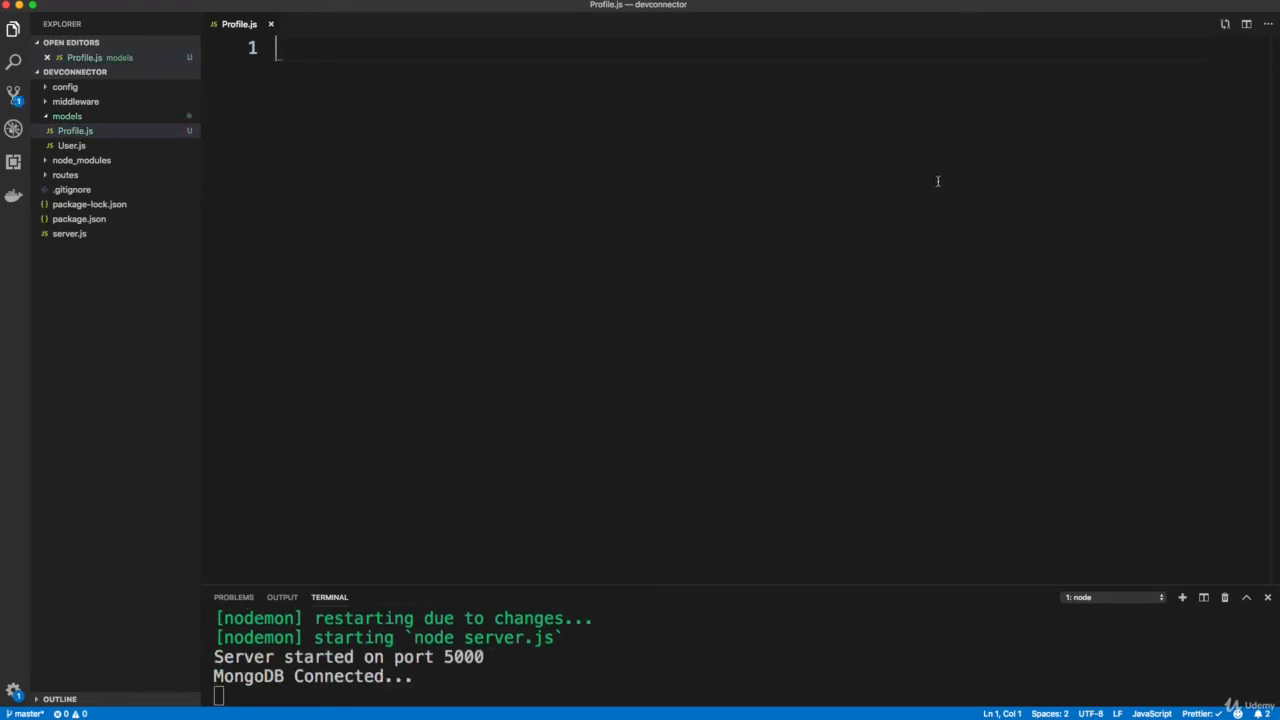
pyautogui.moveTo(950, 177)
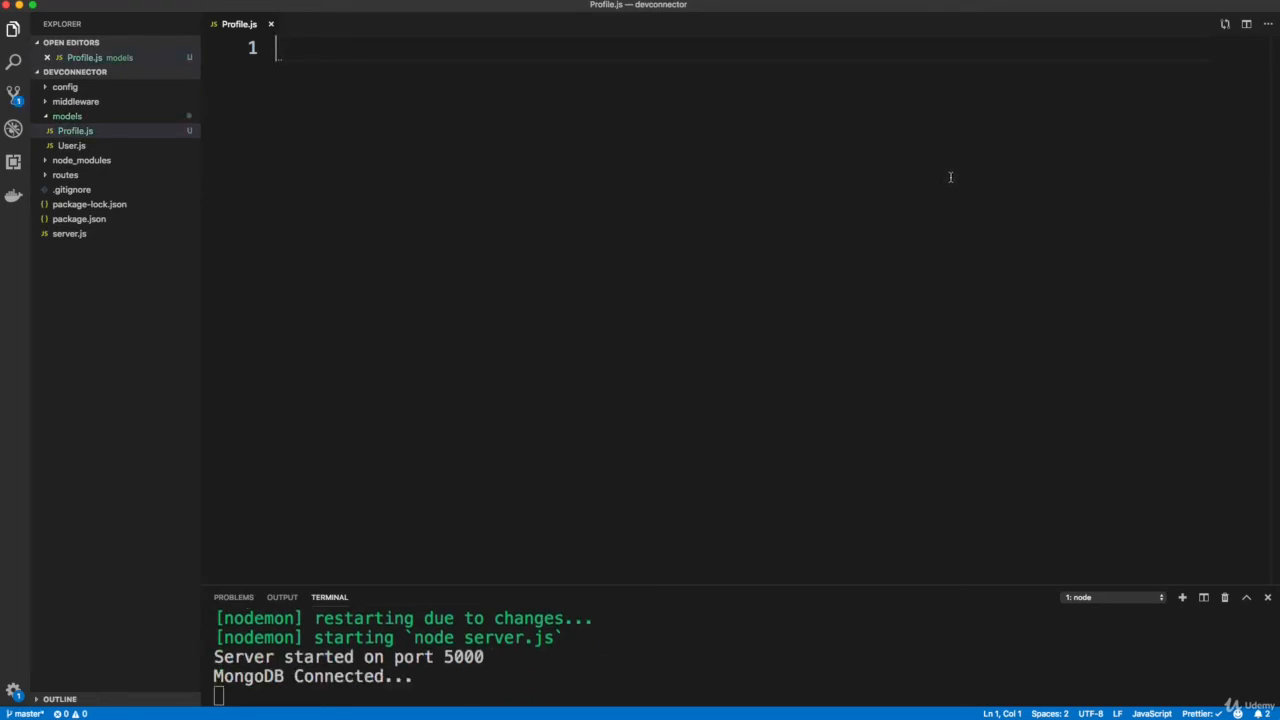
# Add const mongoose = require('mongoose'); at the top of Profile.js.
pyautogui.write('const')
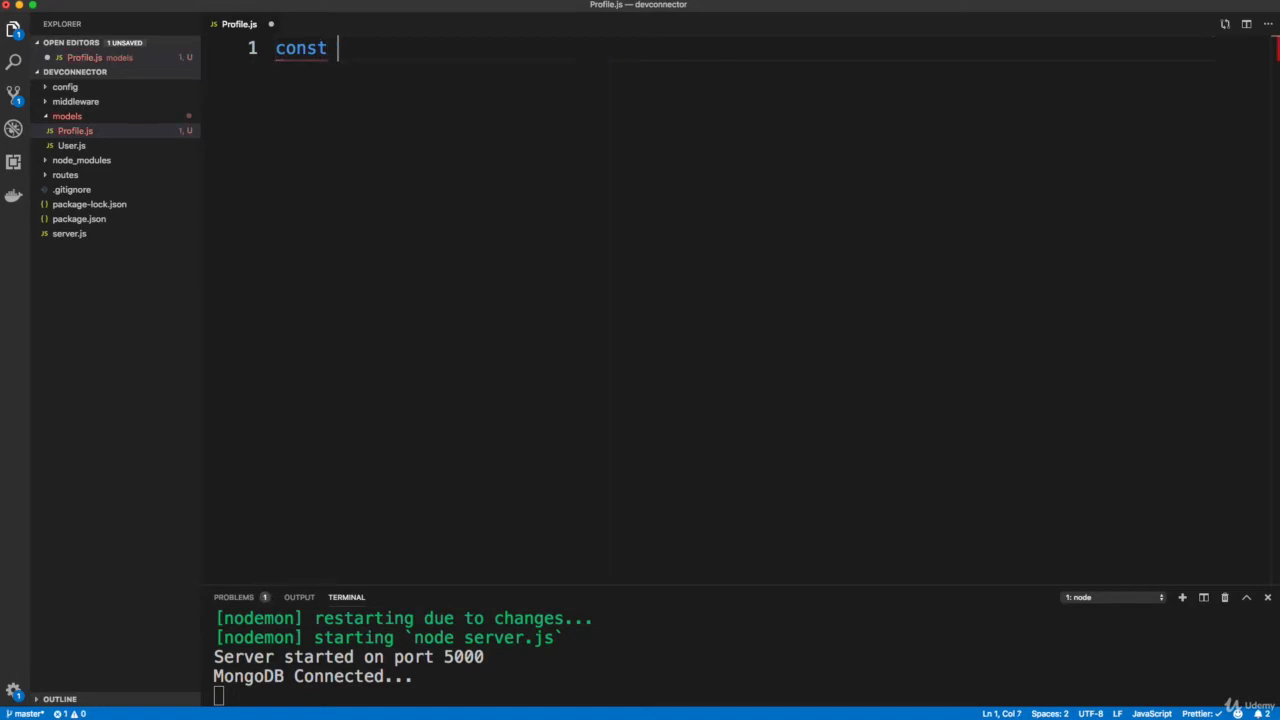
pyautogui.write('mongoose')
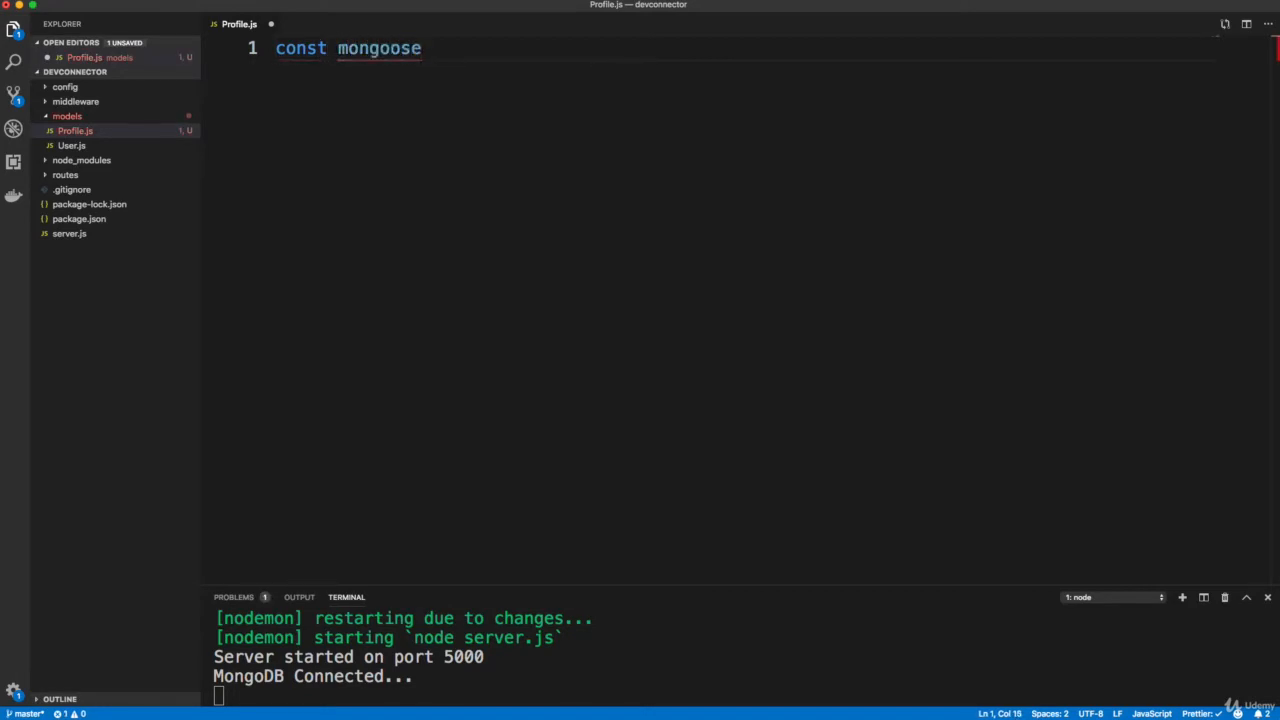
pyautogui.write('= r')
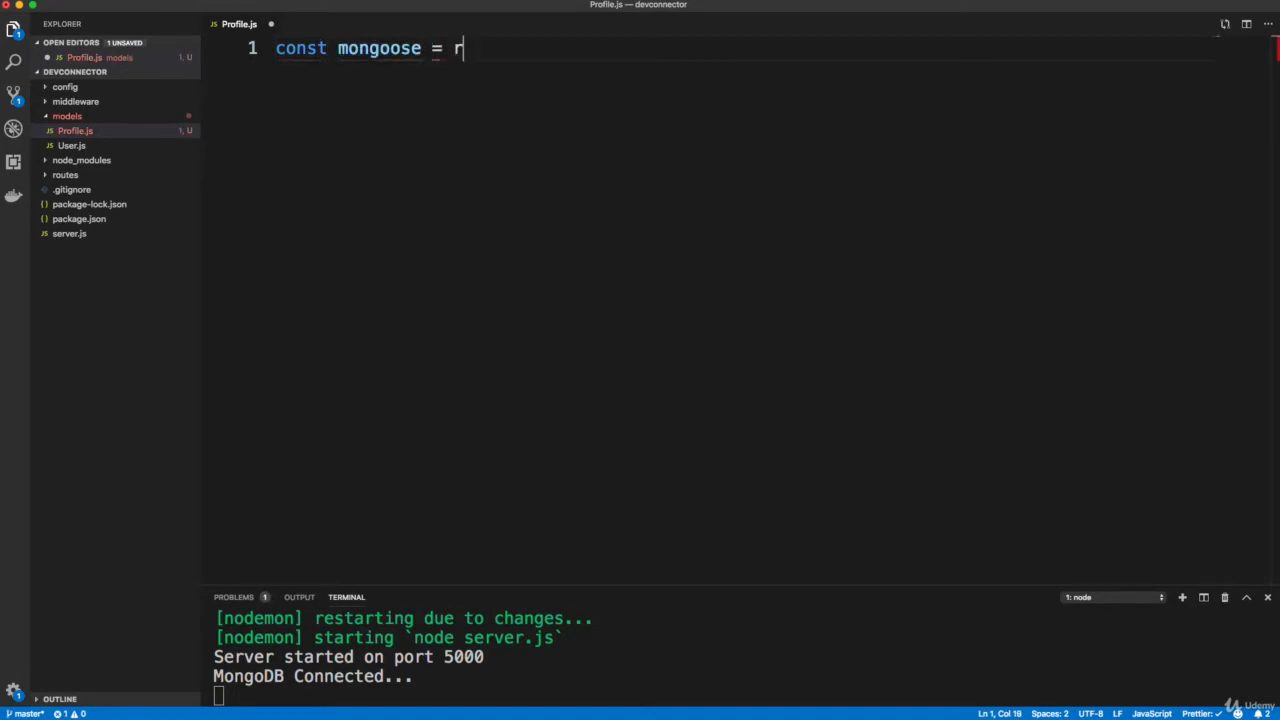
pyautogui.write('equire();')
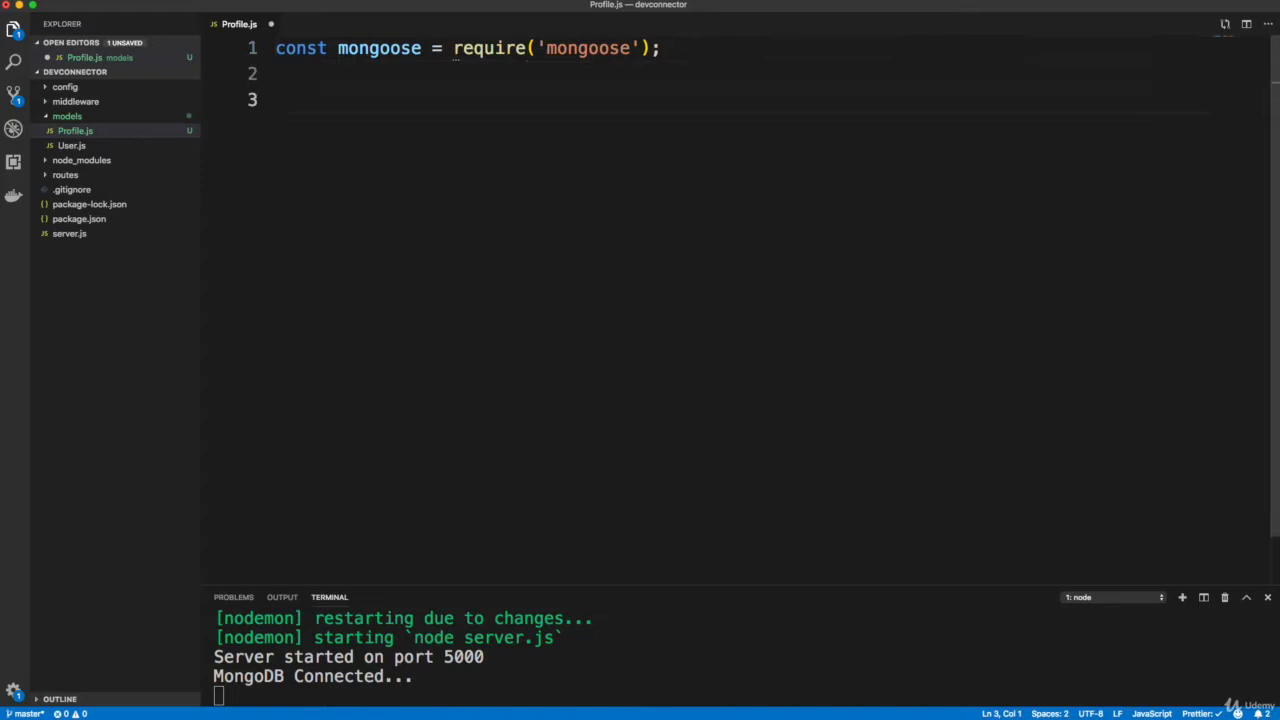
# Declare const ProfileSchema = new mongoose.Schema({}) below the import.
pyautogui.write('const Profi')
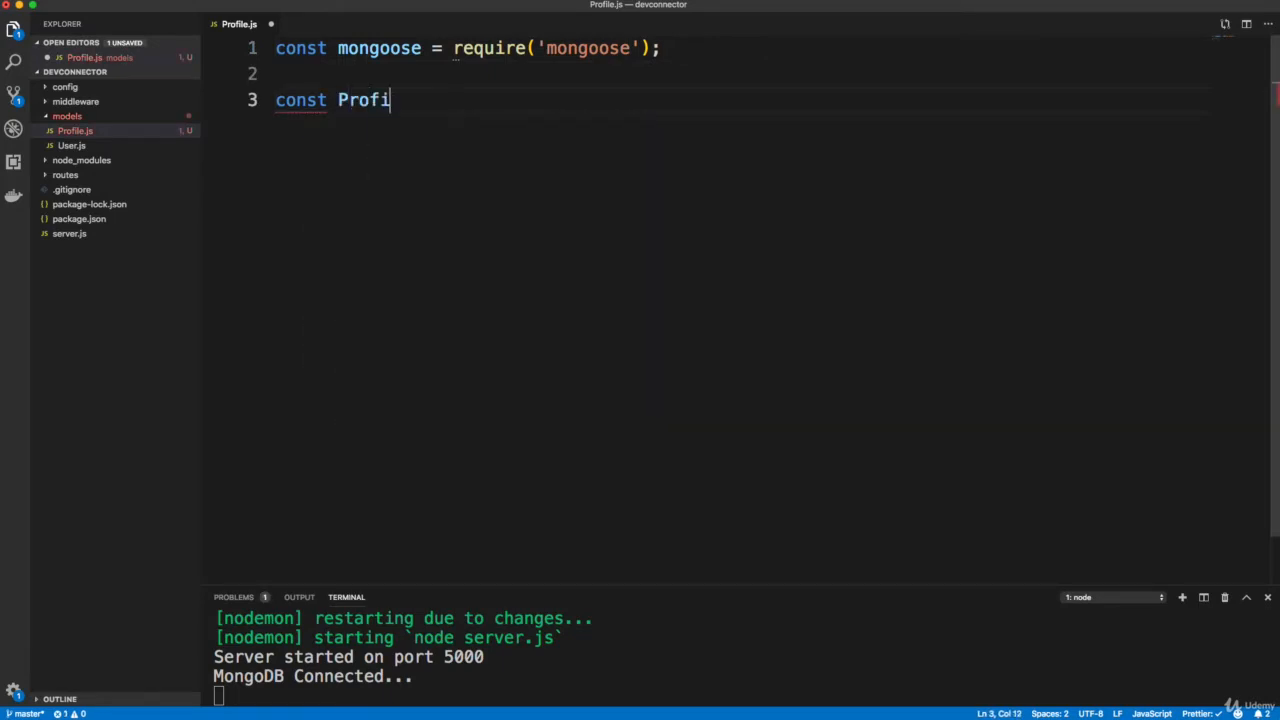
pyautogui.write('leSchema')
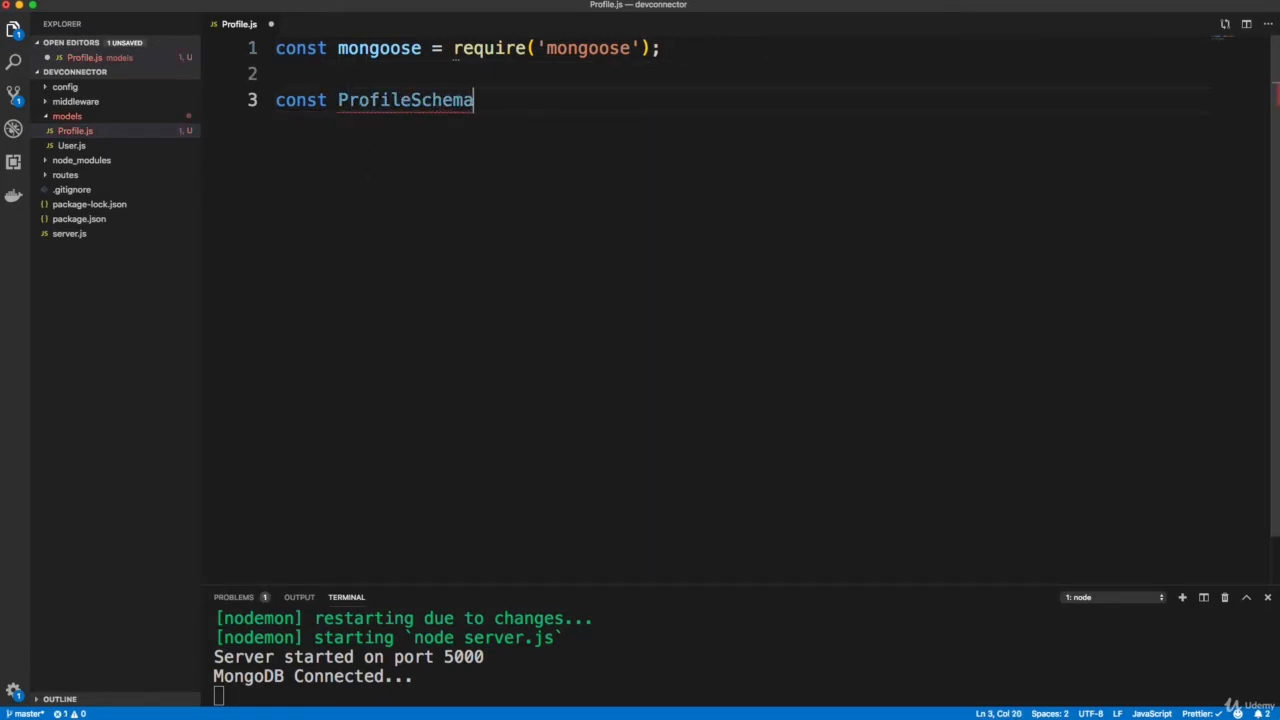
pyautogui.write('= mon')
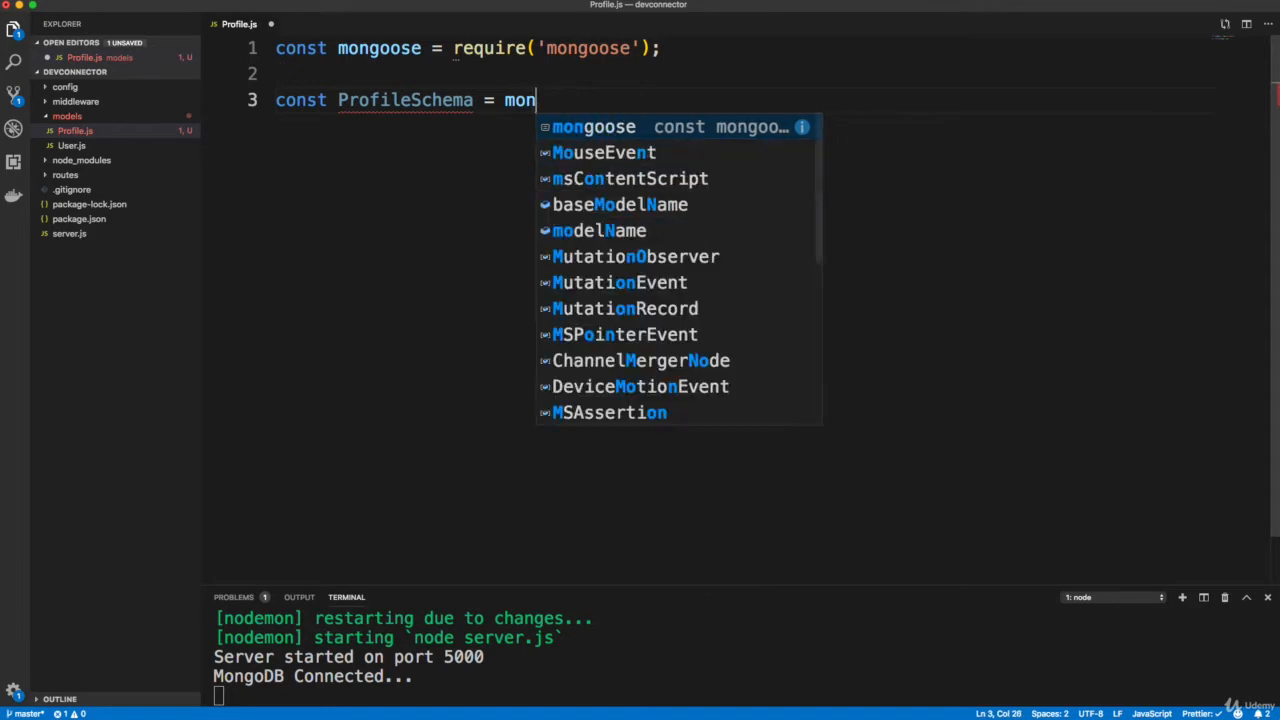
pyautogui.write('ew mongoose.Schema({')
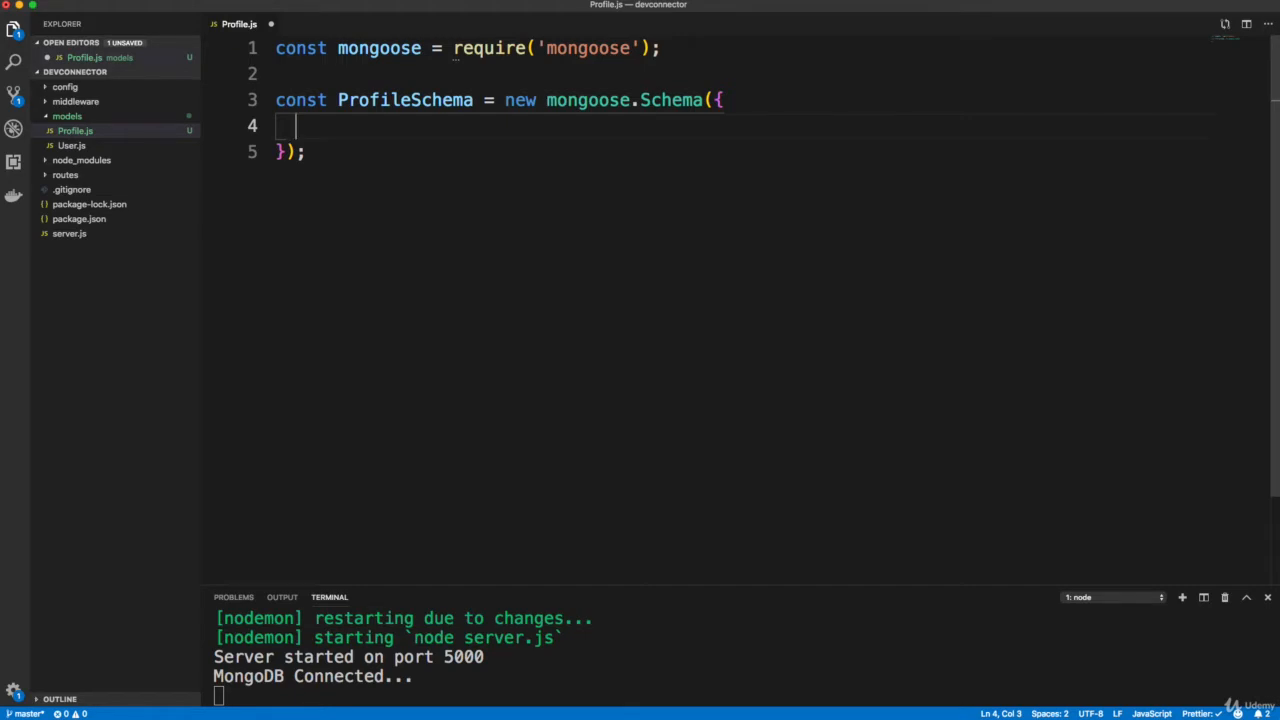
# Start the user field with type mongoose.Schema.Types.ObjectId.
pyautogui.write('user: {')
pyautogui.write('type:')
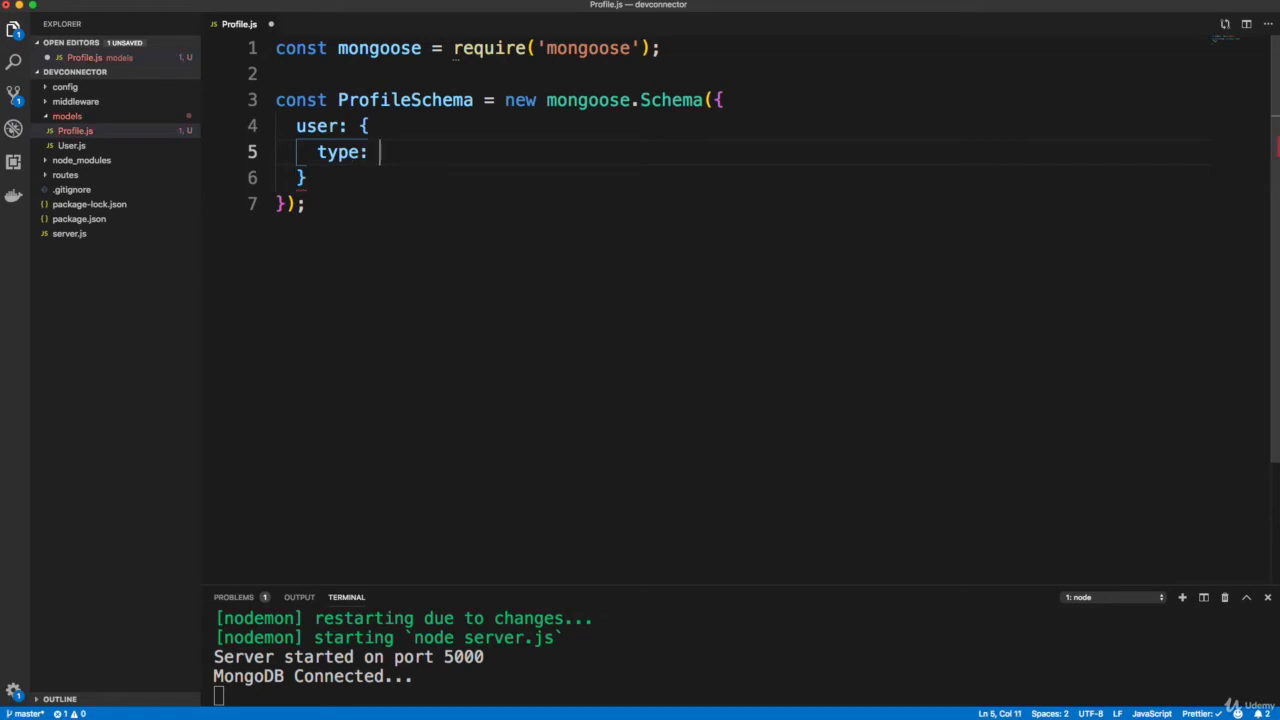
pyautogui.write('mongo')
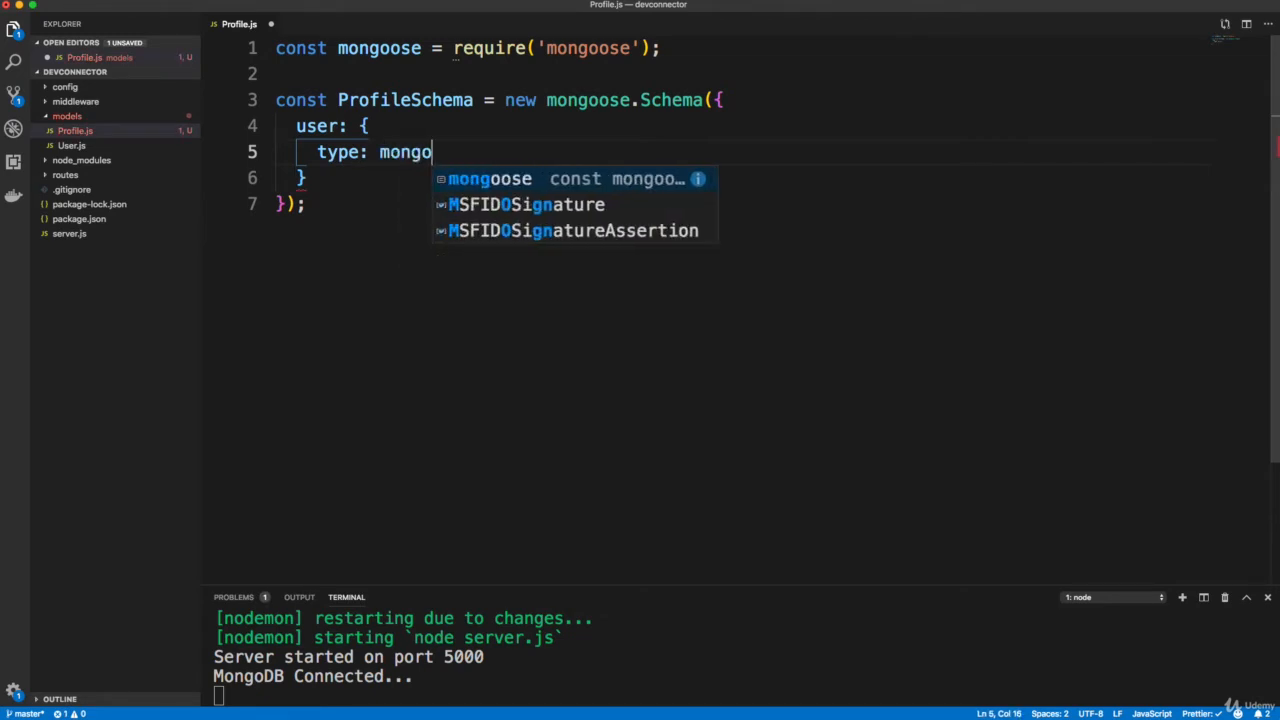
pyautogui.write('ose.')
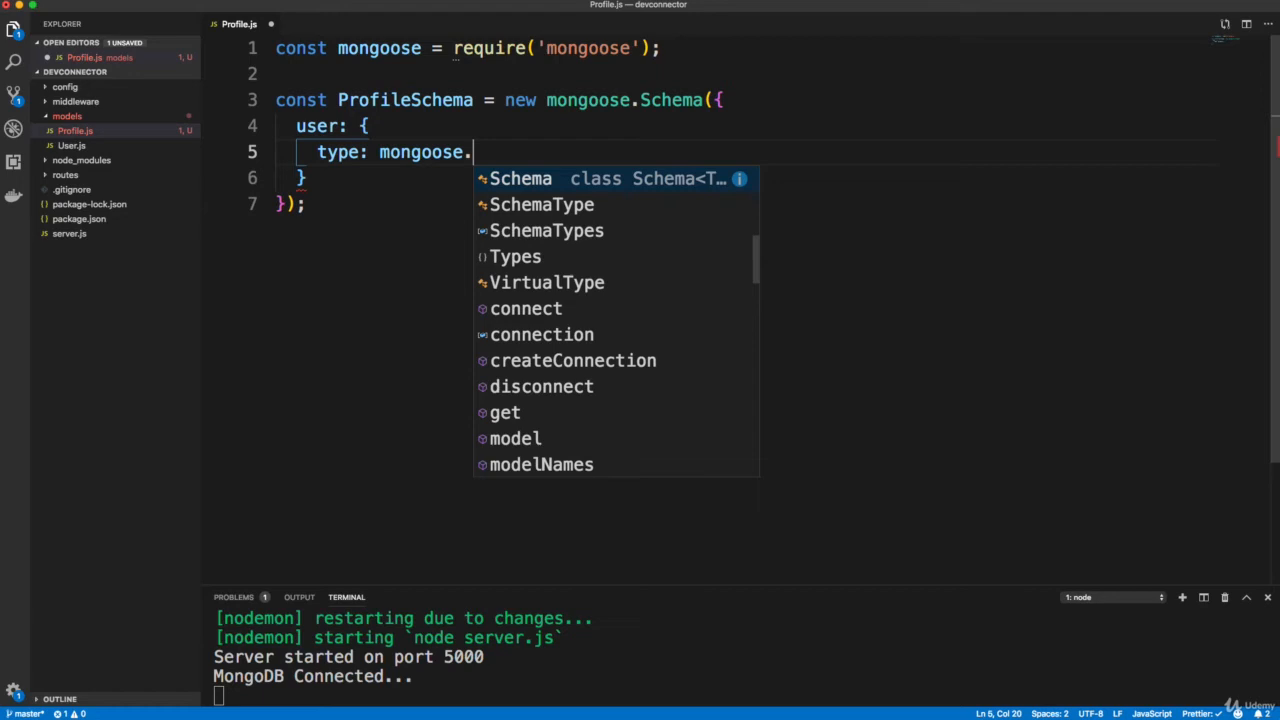
pyautogui.write('Schema.')
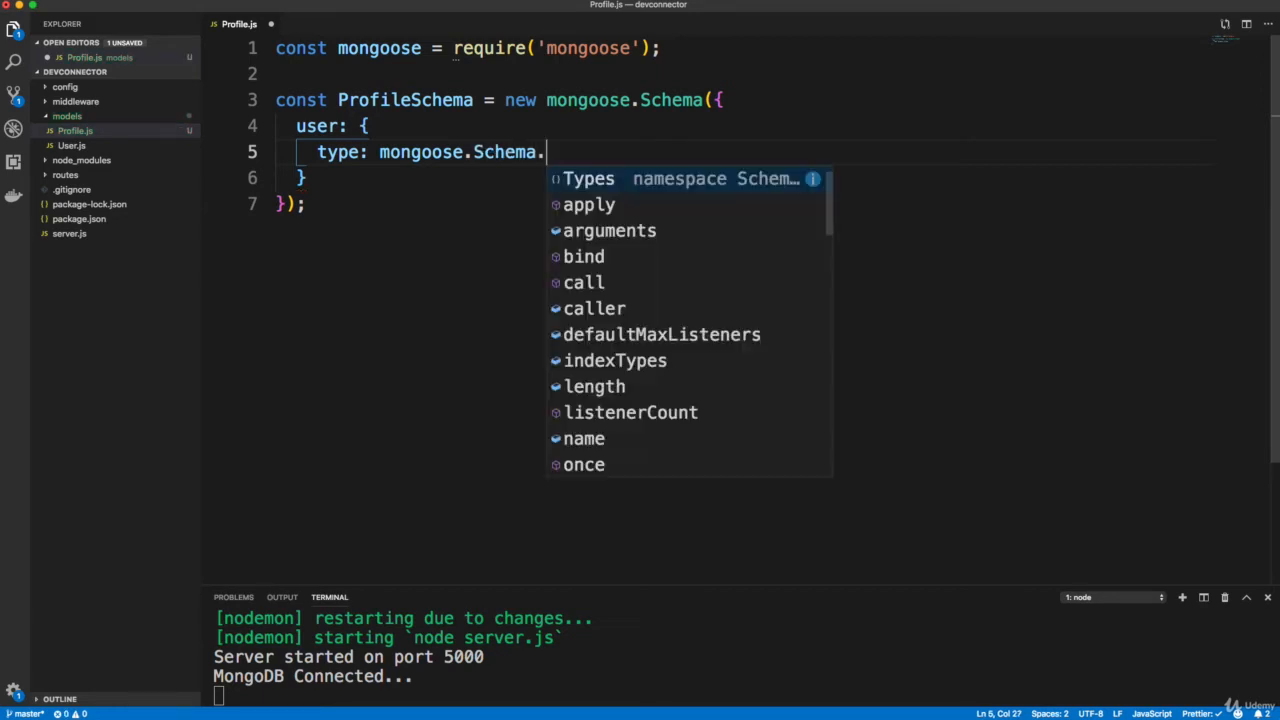
pyautogui.write('Types.Ob')
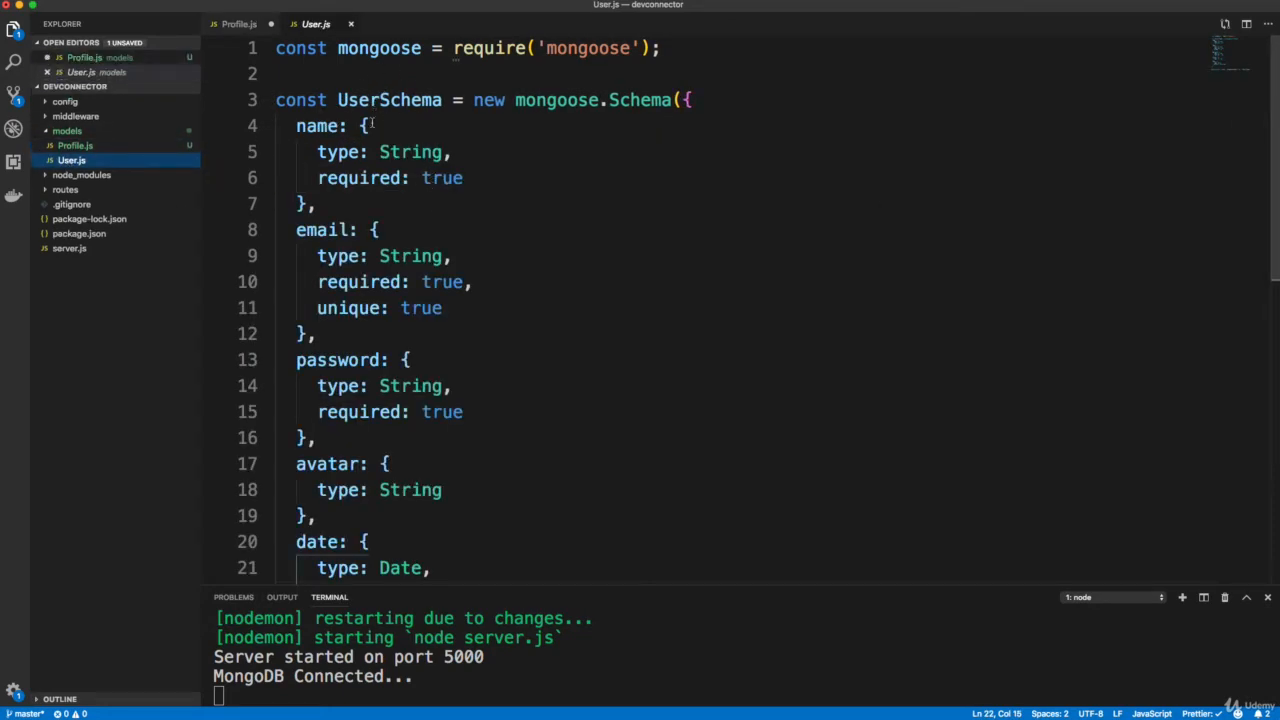
# After checking the User model's schema, finish the user field with ref: 'user'.
pyautogui.click(238, 23)
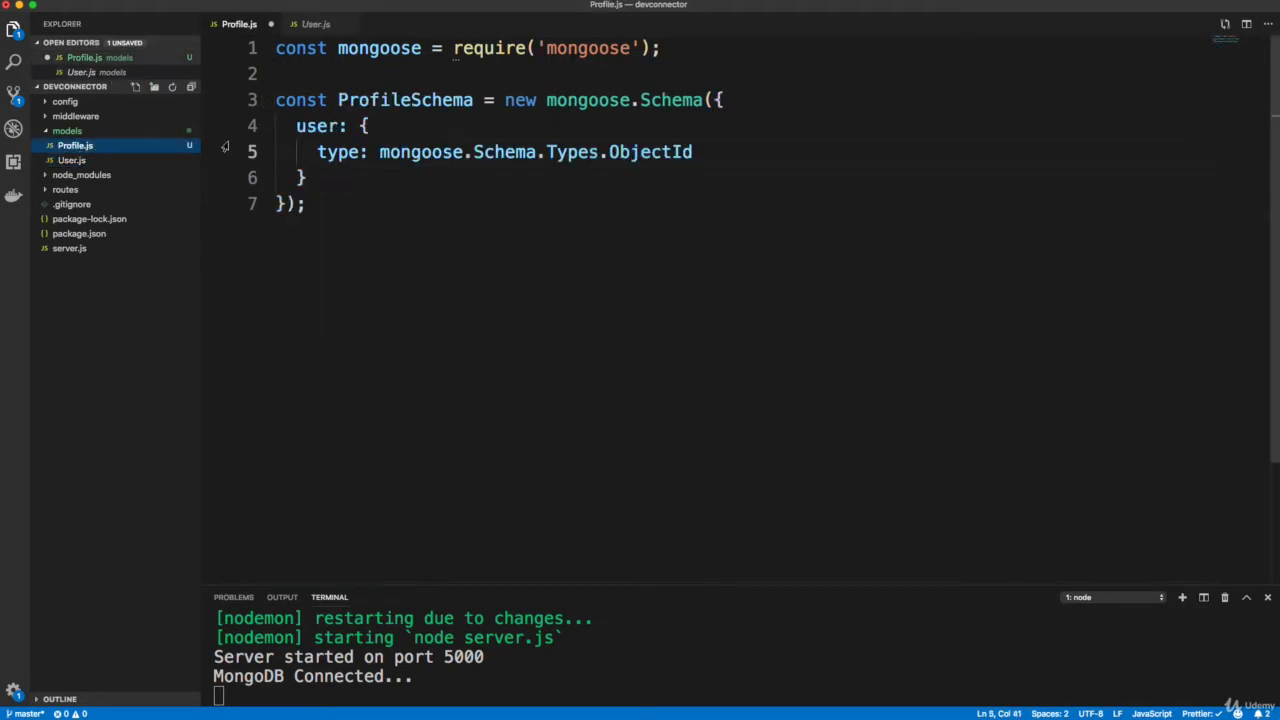
pyautogui.click(71, 160)
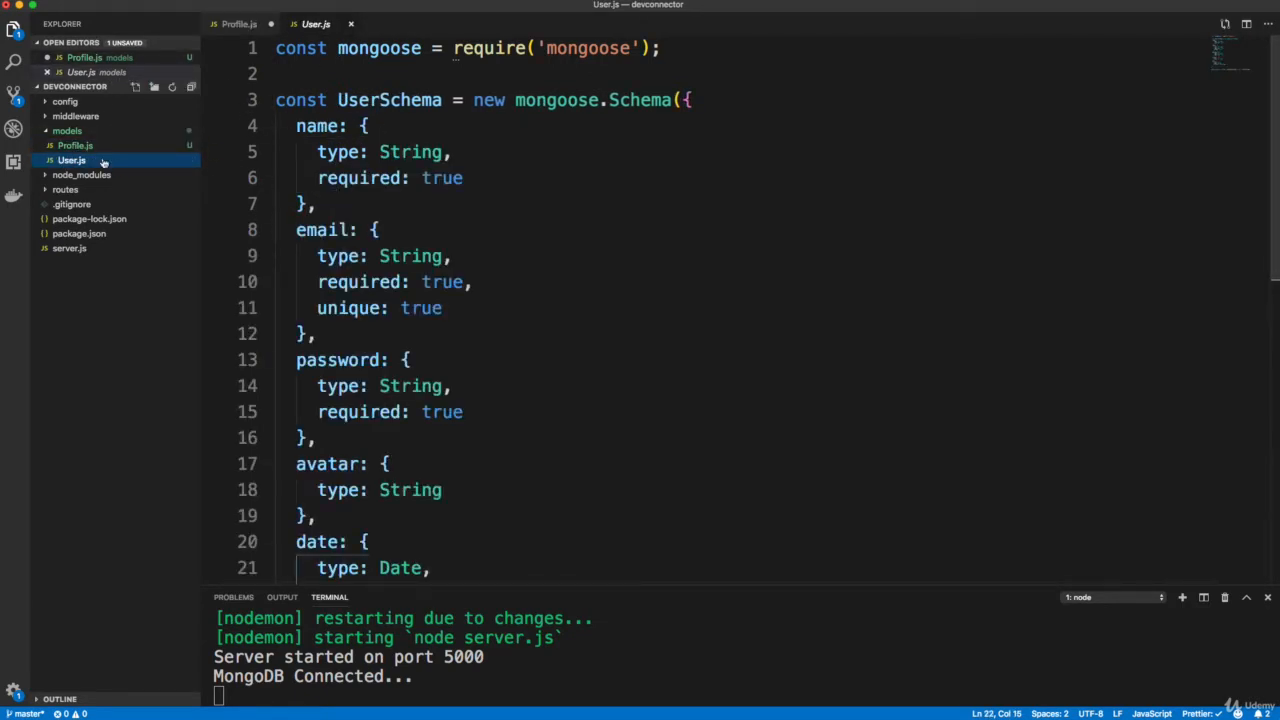
pyautogui.click(75, 145)
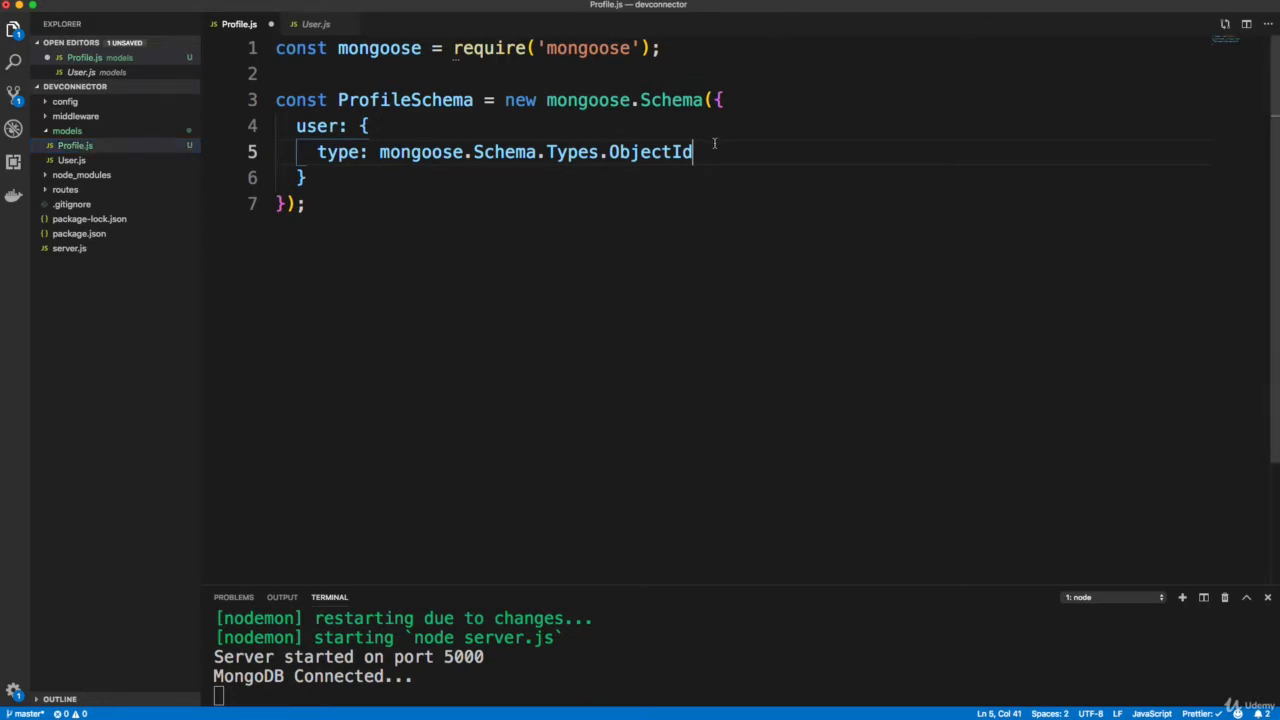
pyautogui.write(',')
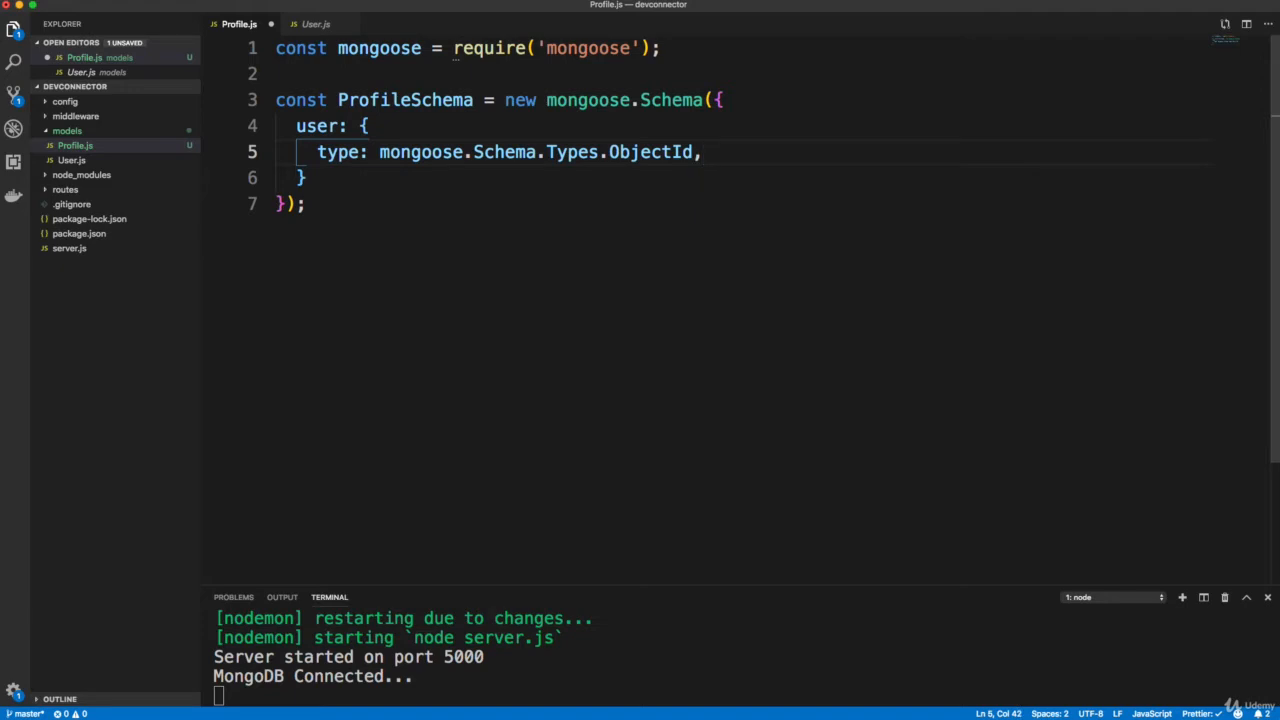
pyautogui.write("ref: '")
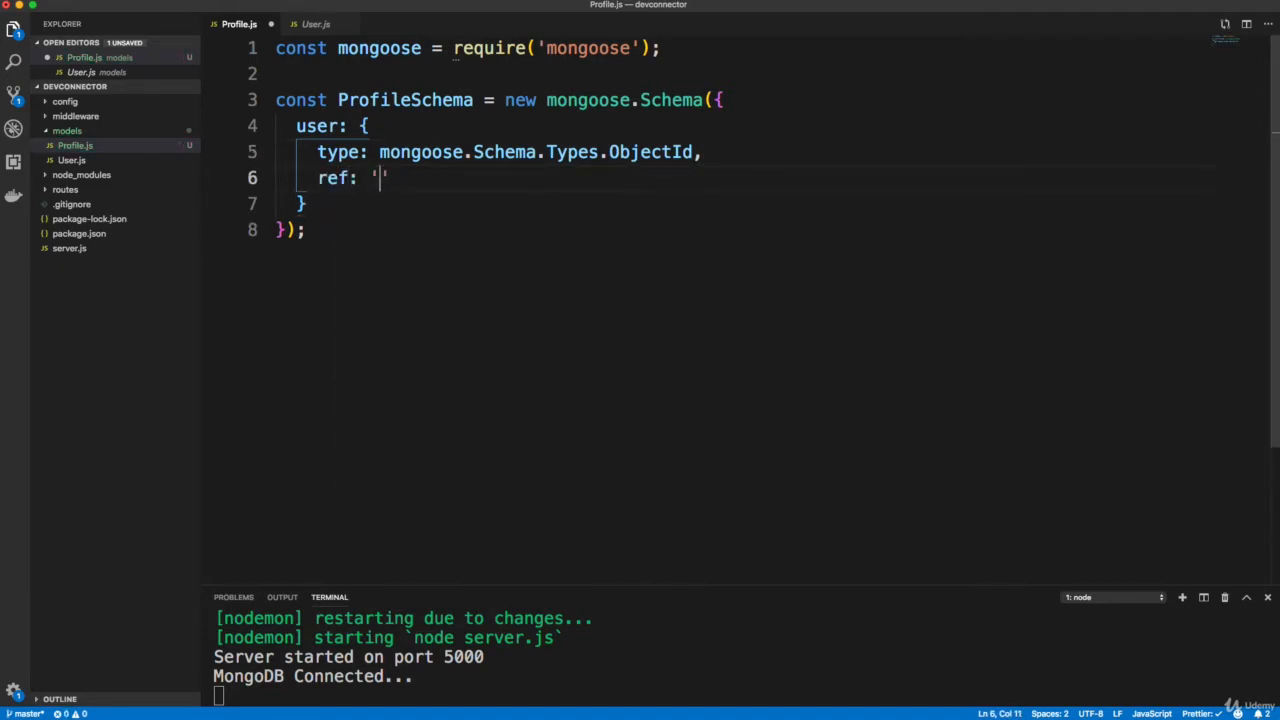
pyautogui.write('user')
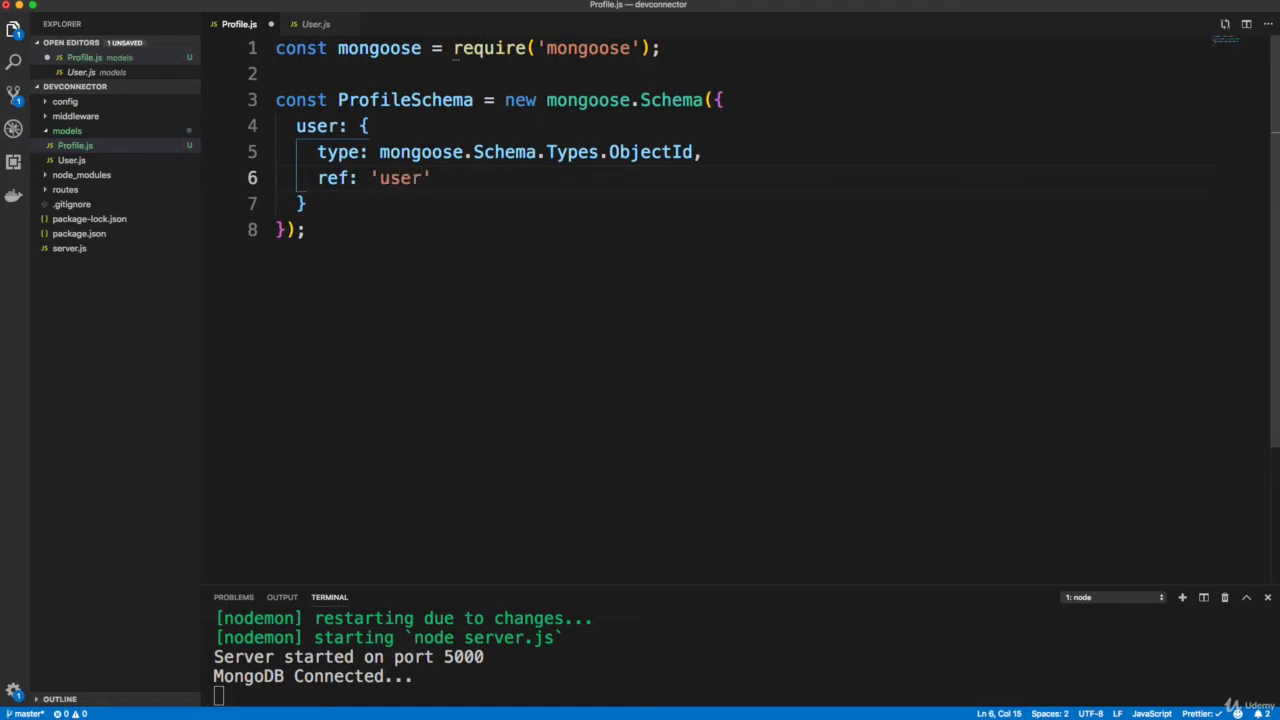
pyautogui.write(',')
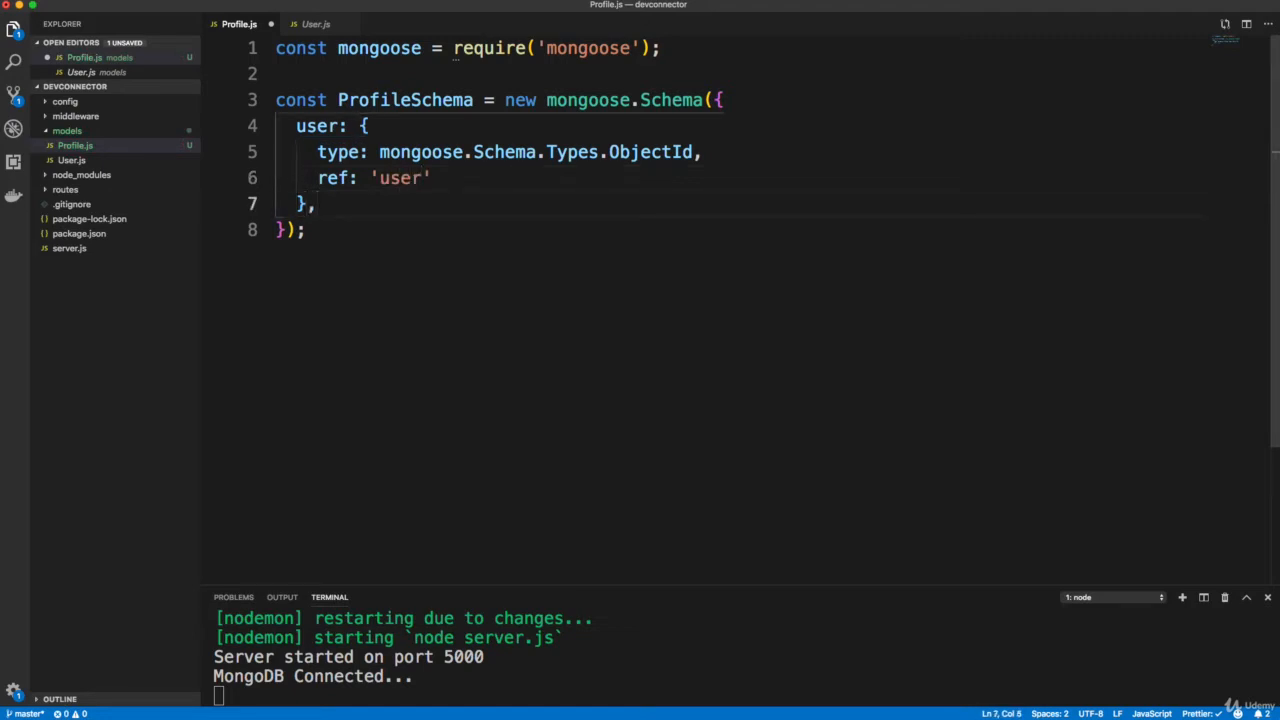
# Open a new line after the user field for the remaining profile fields.
pyautogui.press('Enter')
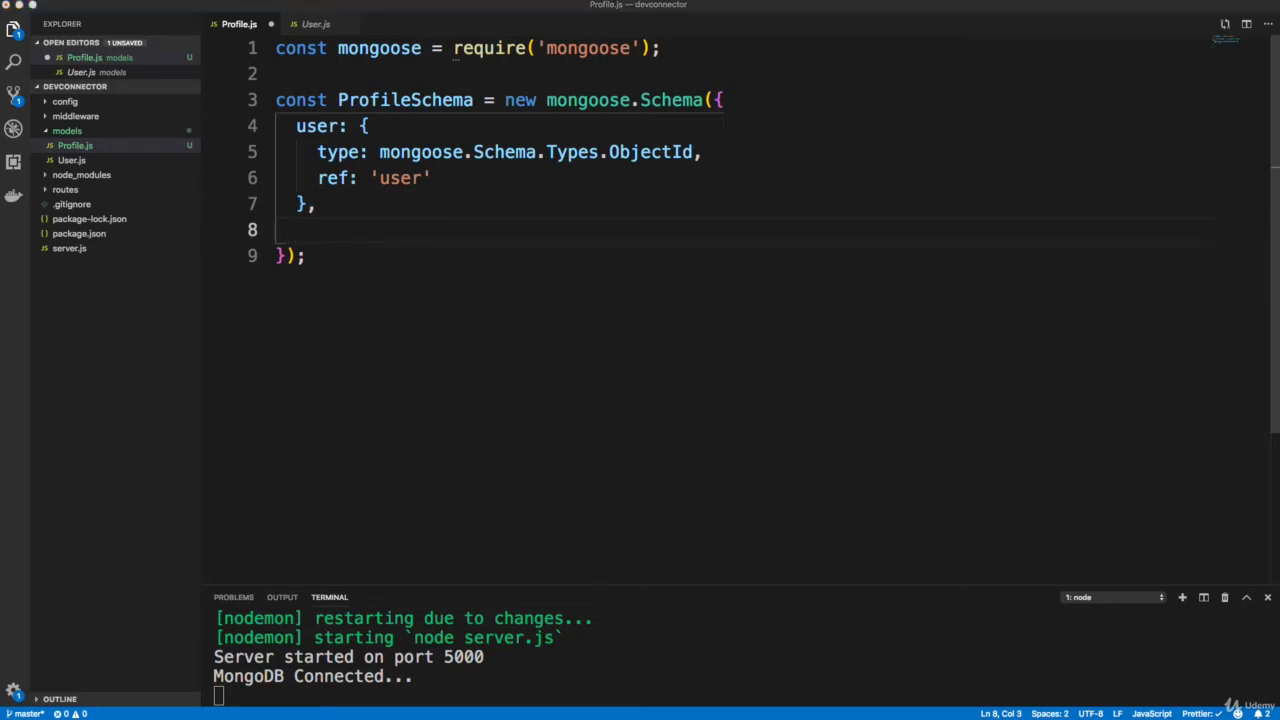
pyautogui.moveTo(815, 366)
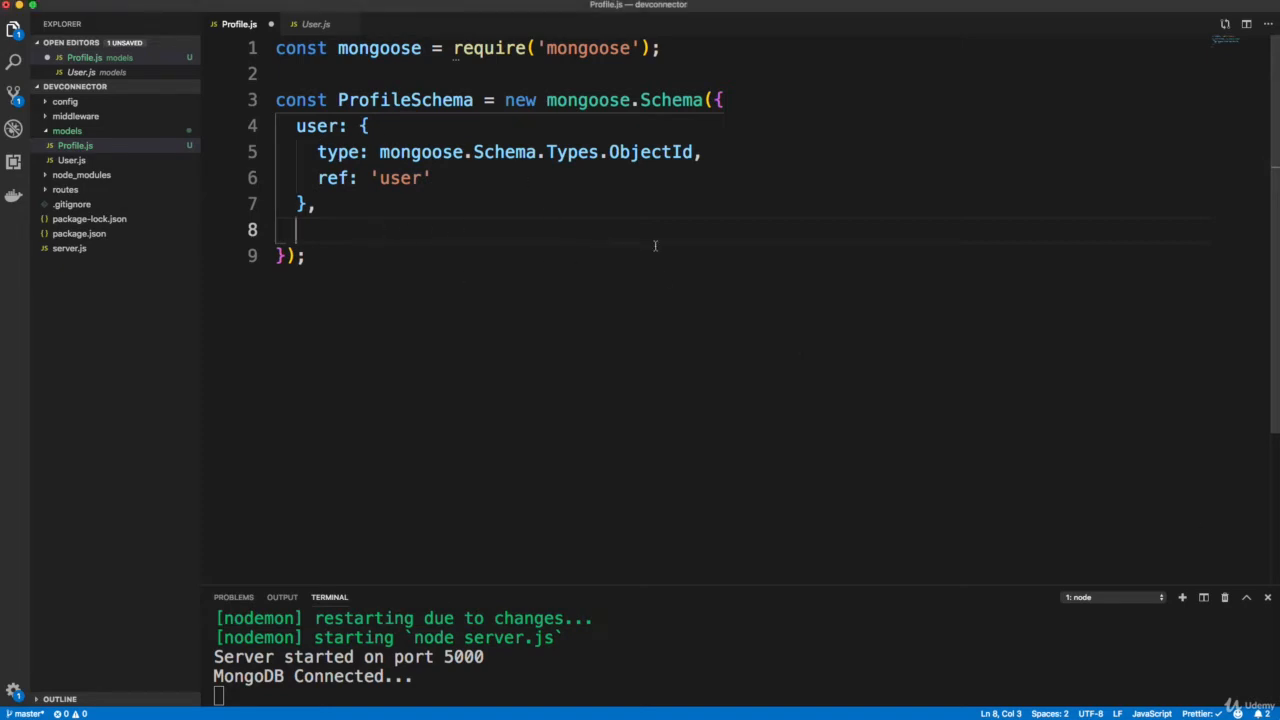
pyautogui.moveTo(658, 231)
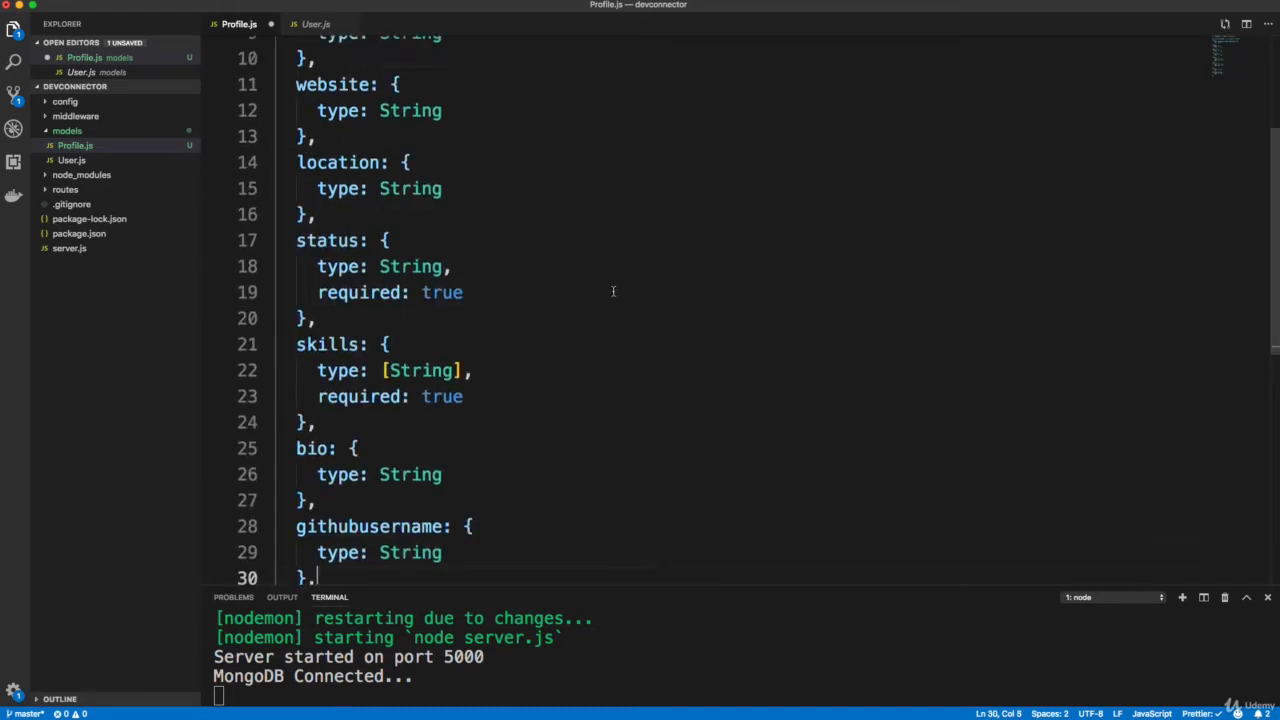
pyautogui.scroll(3)
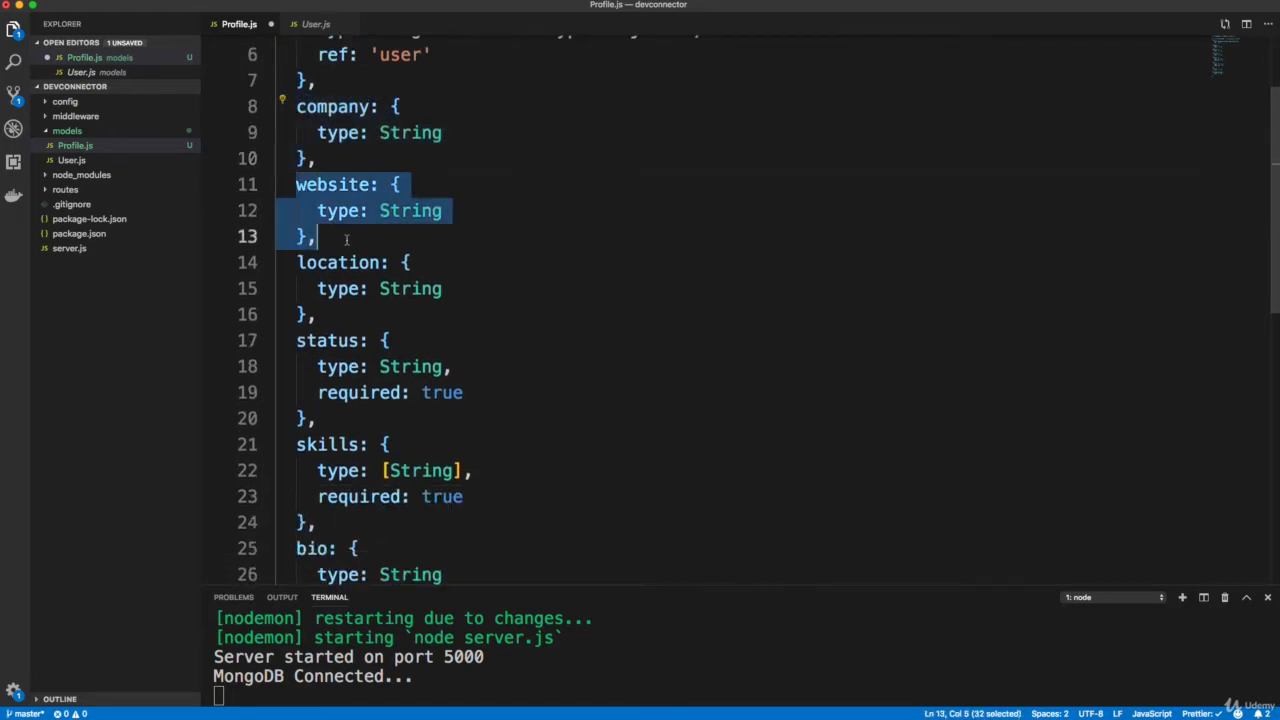
pyautogui.scroll(-3)
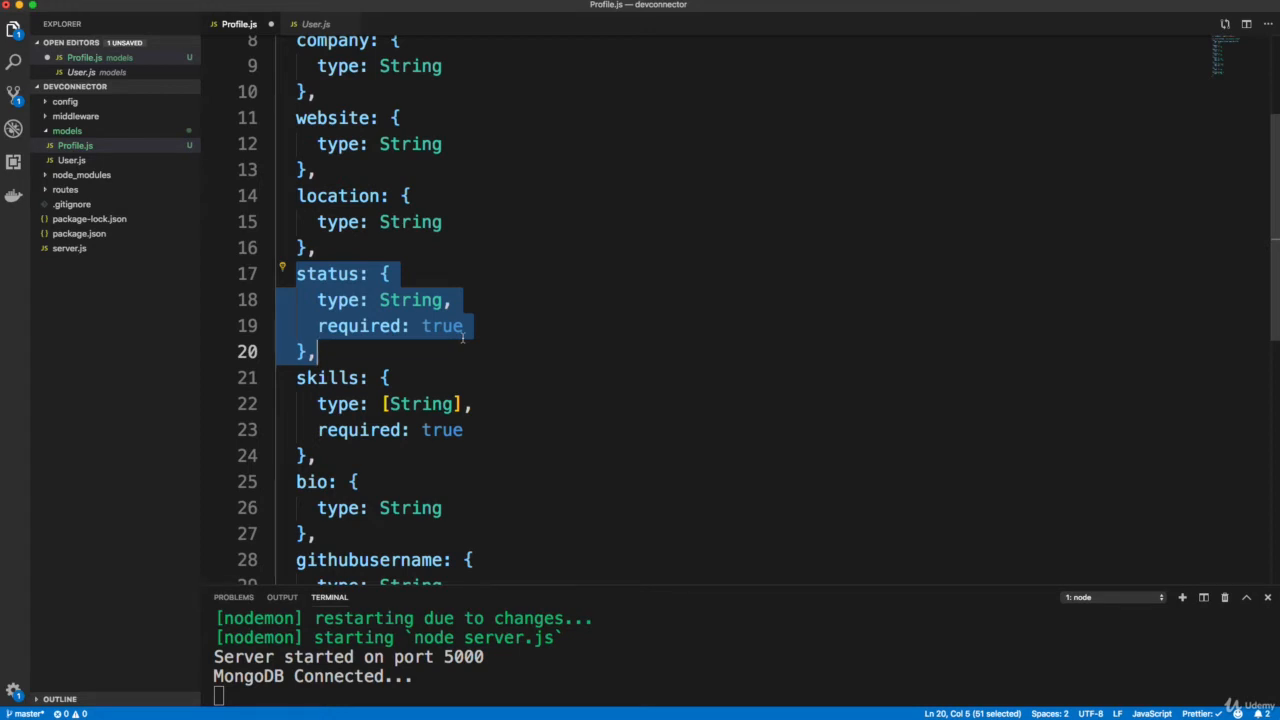
pyautogui.moveTo(470, 300)
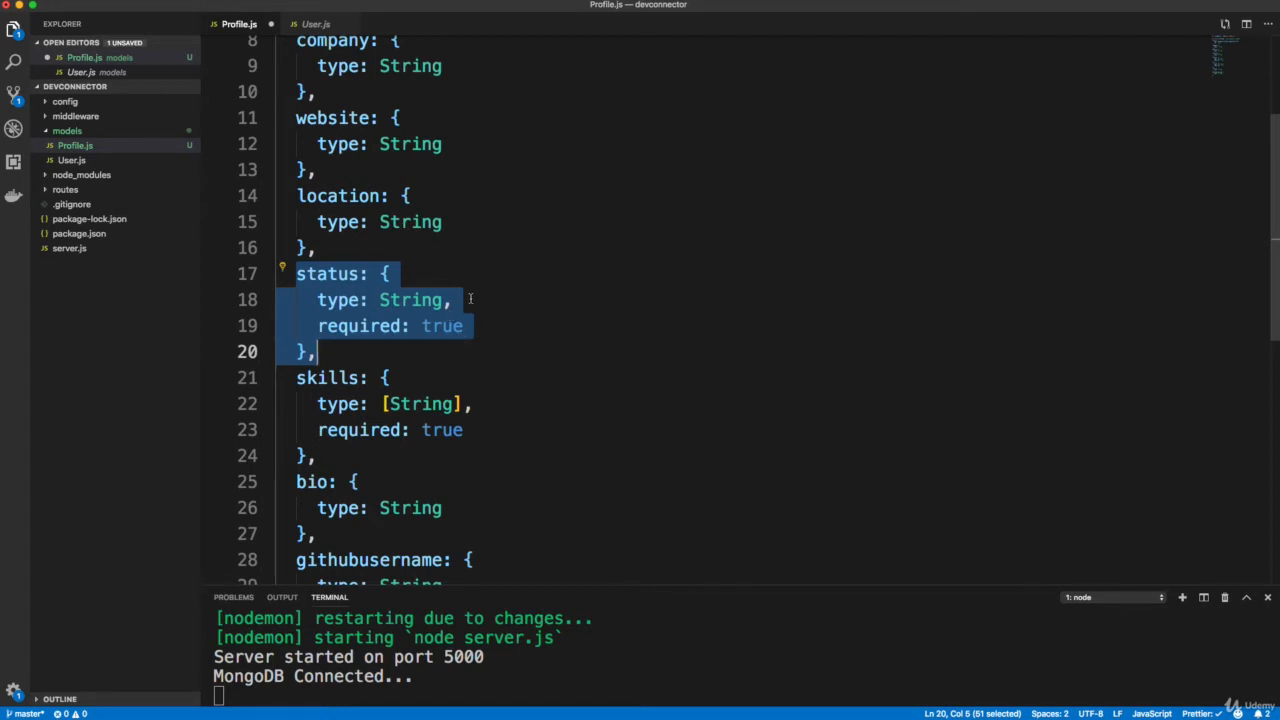
pyautogui.scroll(-3)
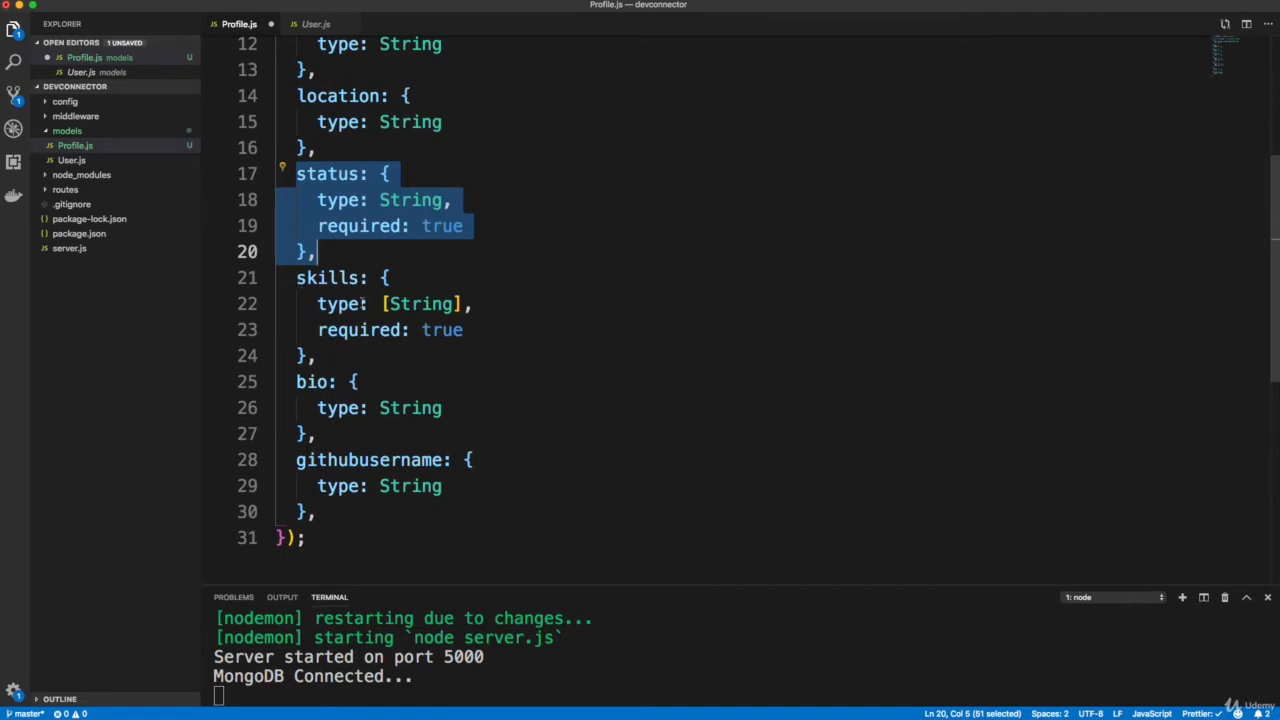
pyautogui.doubleClick(420, 303)
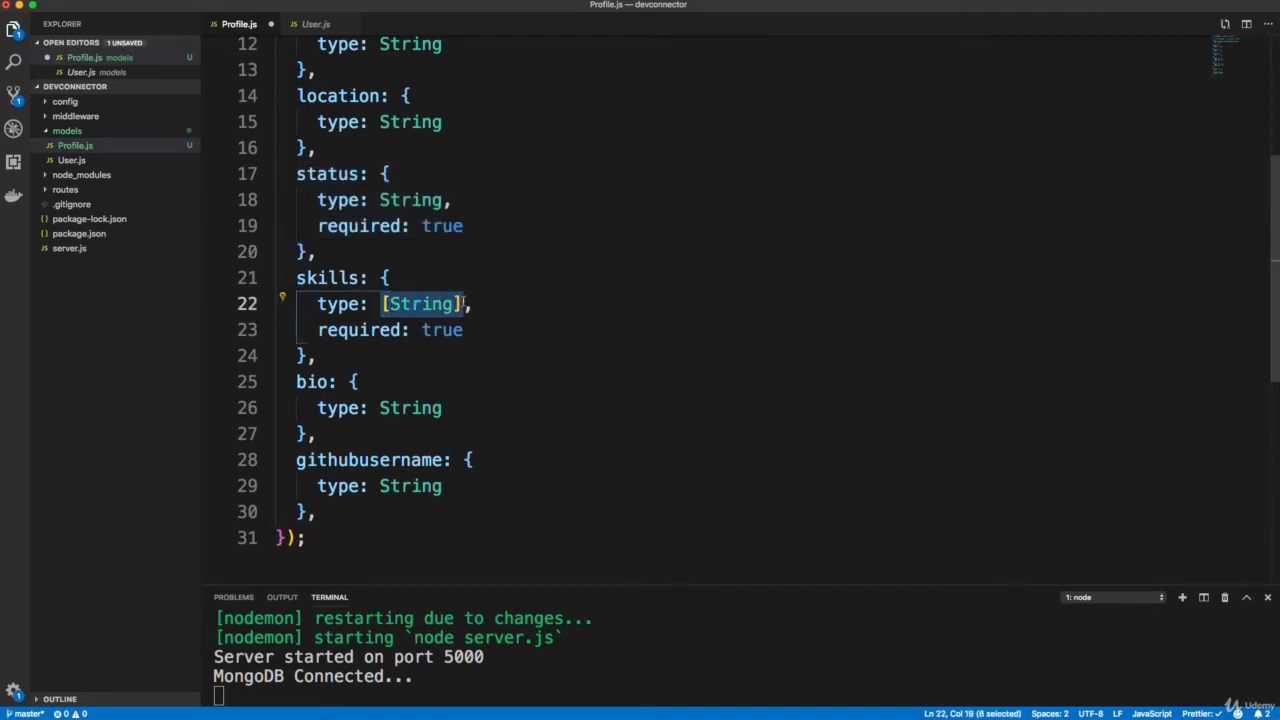
pyautogui.moveTo(510, 365)
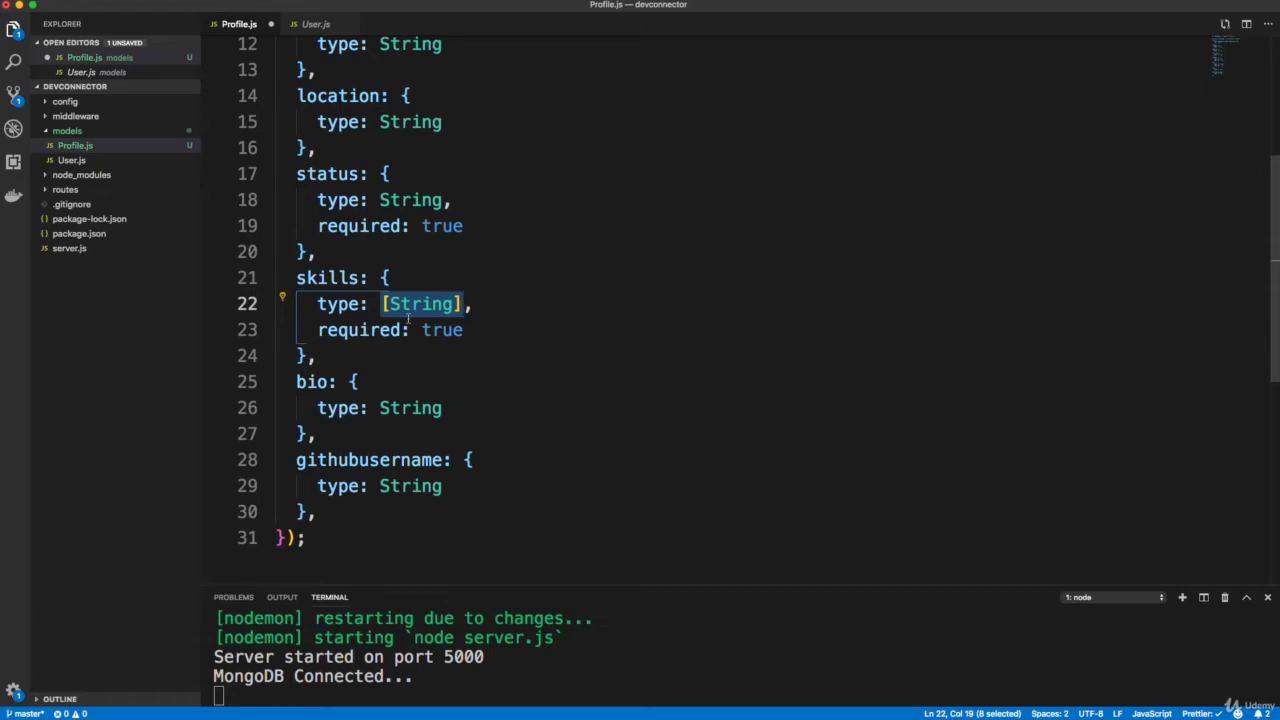
pyautogui.moveTo(516, 330)
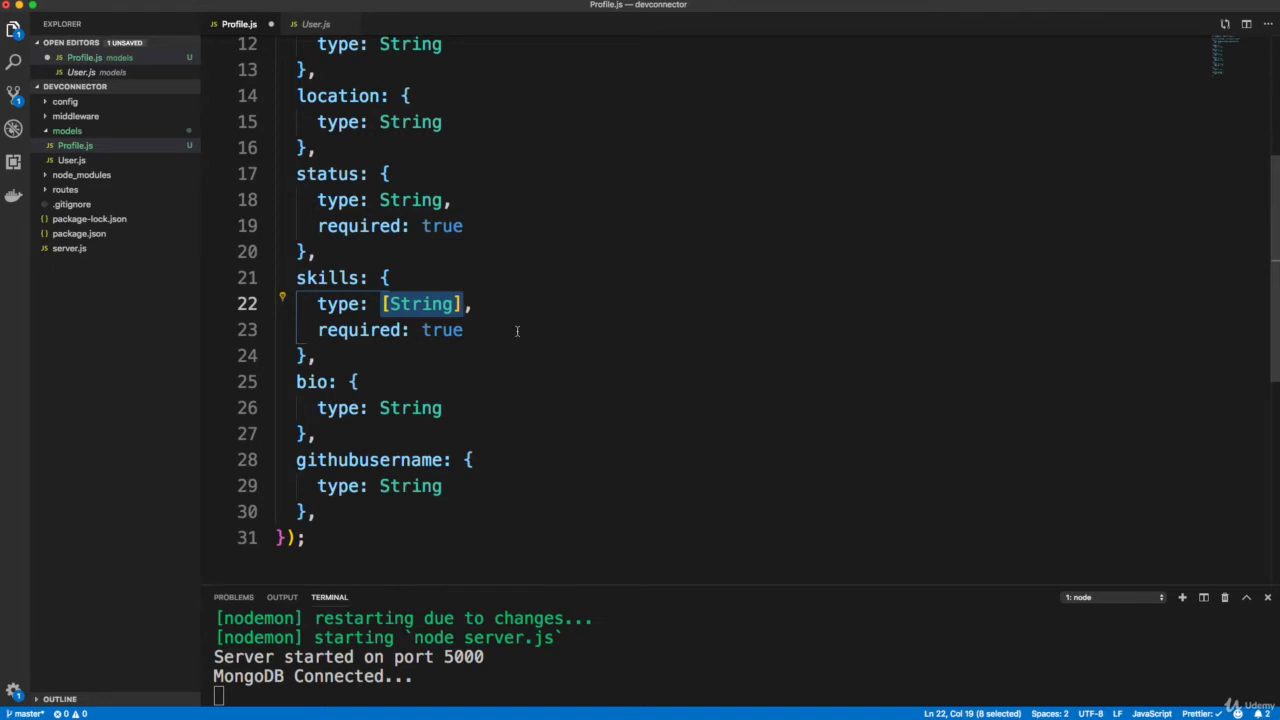
pyautogui.moveTo(538, 328)
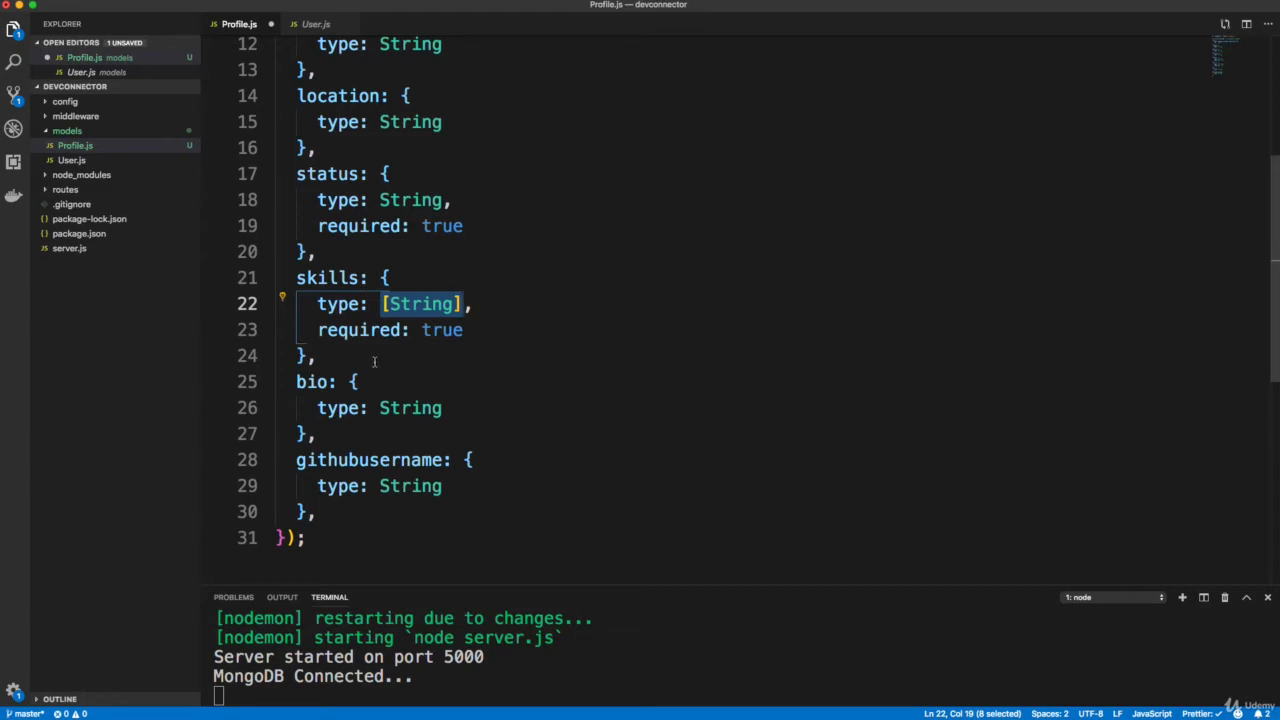
pyautogui.moveTo(378, 344)
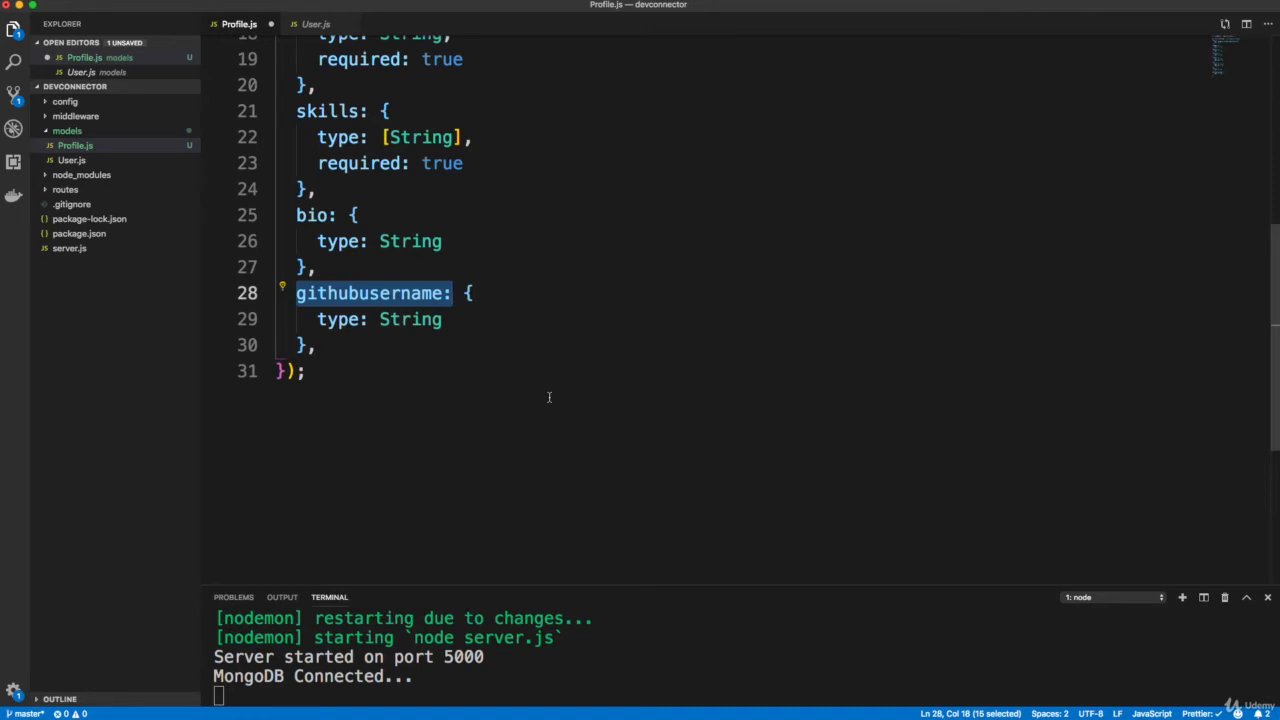
pyautogui.moveTo(548, 397)
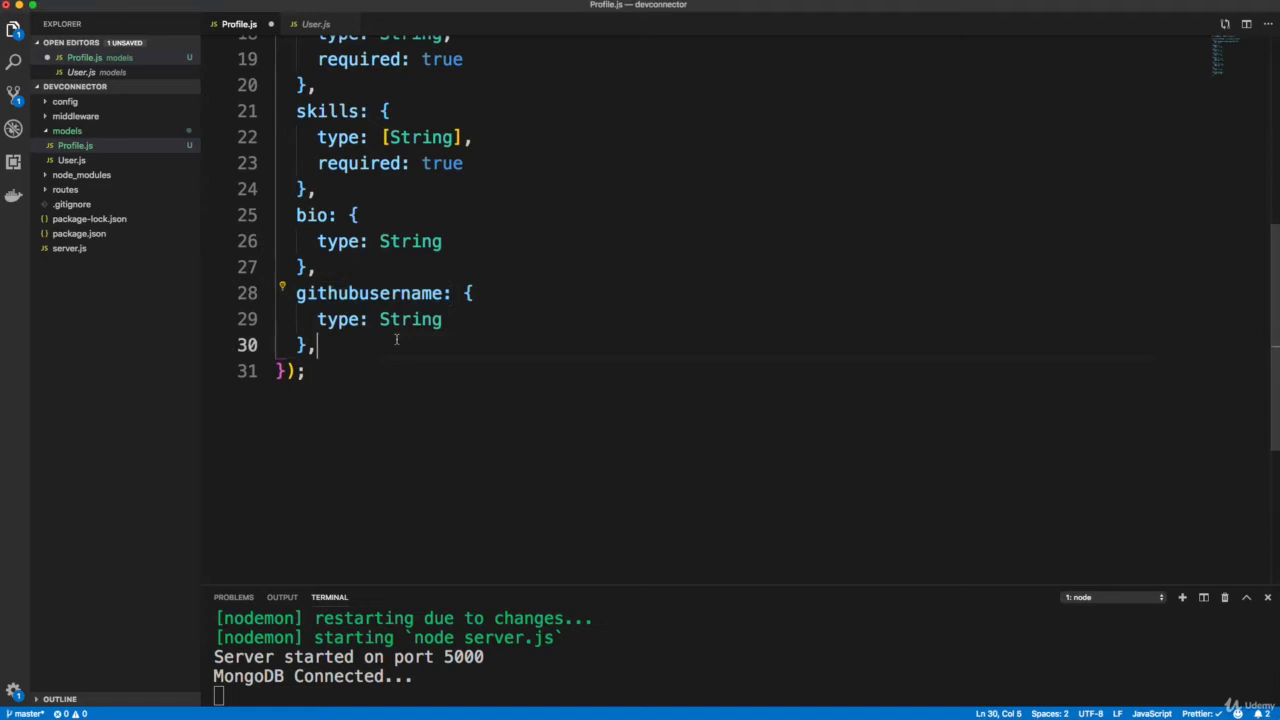
# Add the experience array, then an array with fieldofstudy, from/to dates, current and description.
pyautogui.scroll(-3)
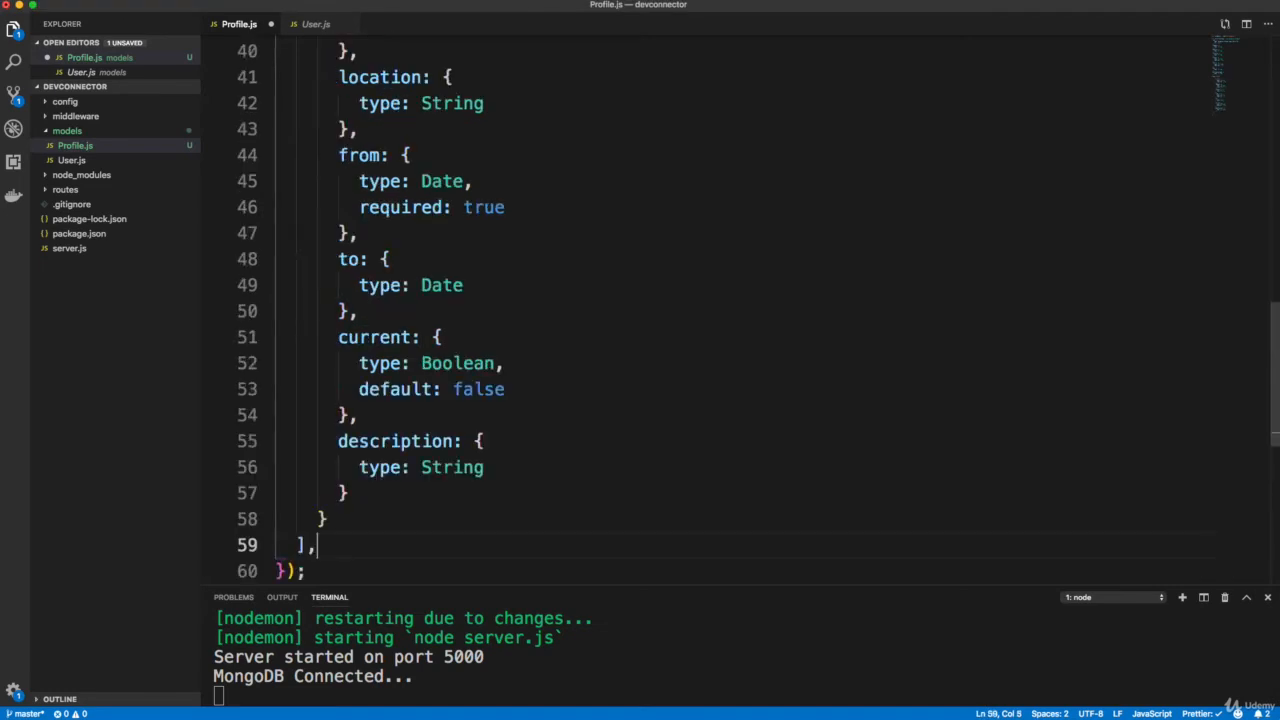
pyautogui.scroll(3)
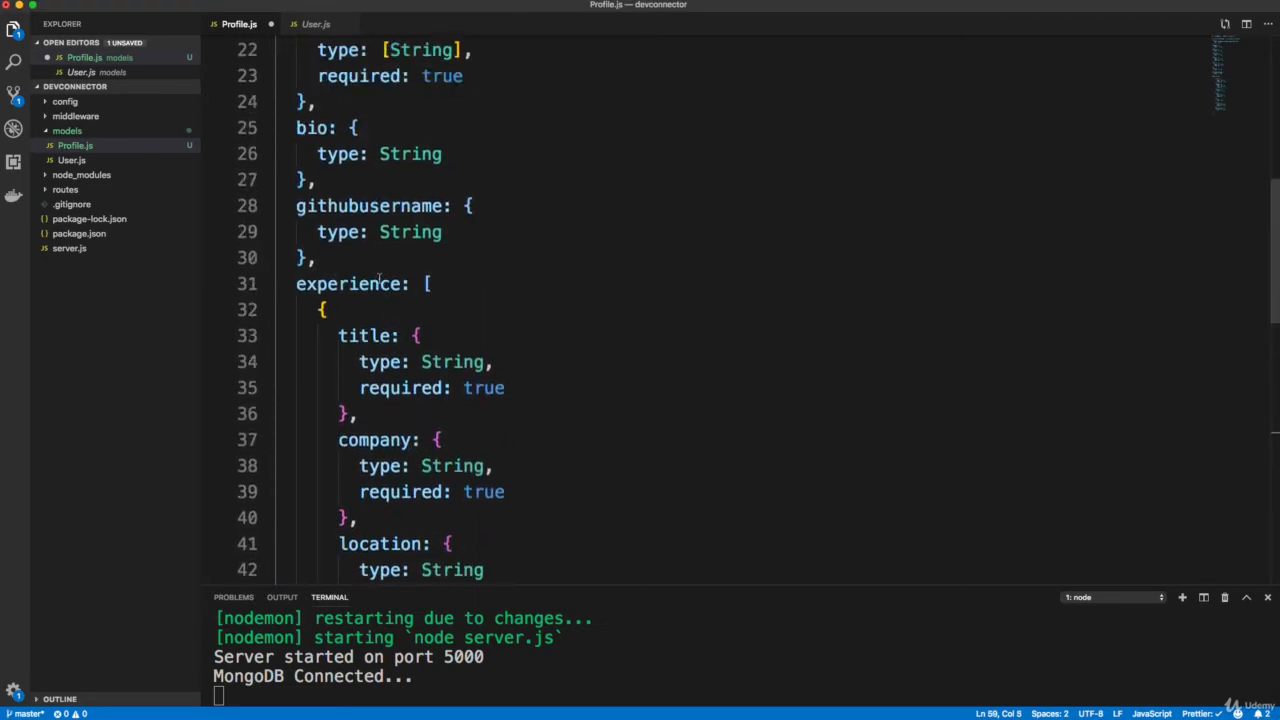
pyautogui.scroll(-3)
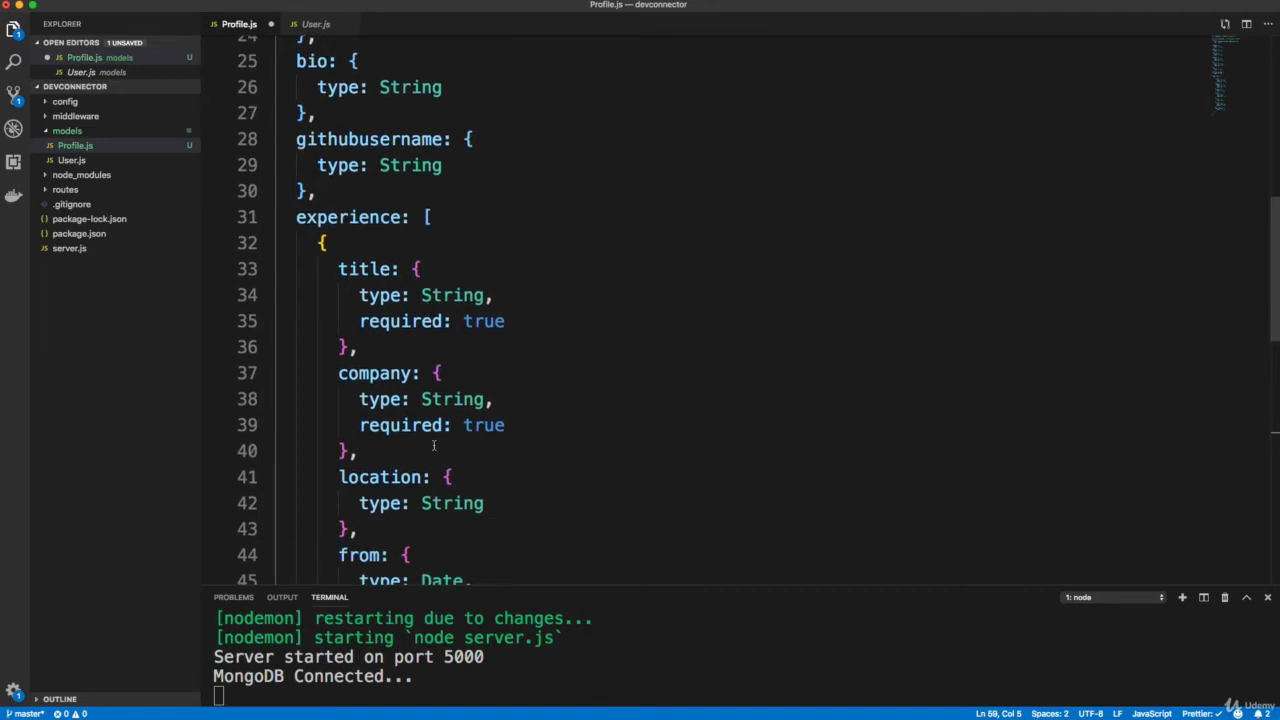
pyautogui.scroll(-3)
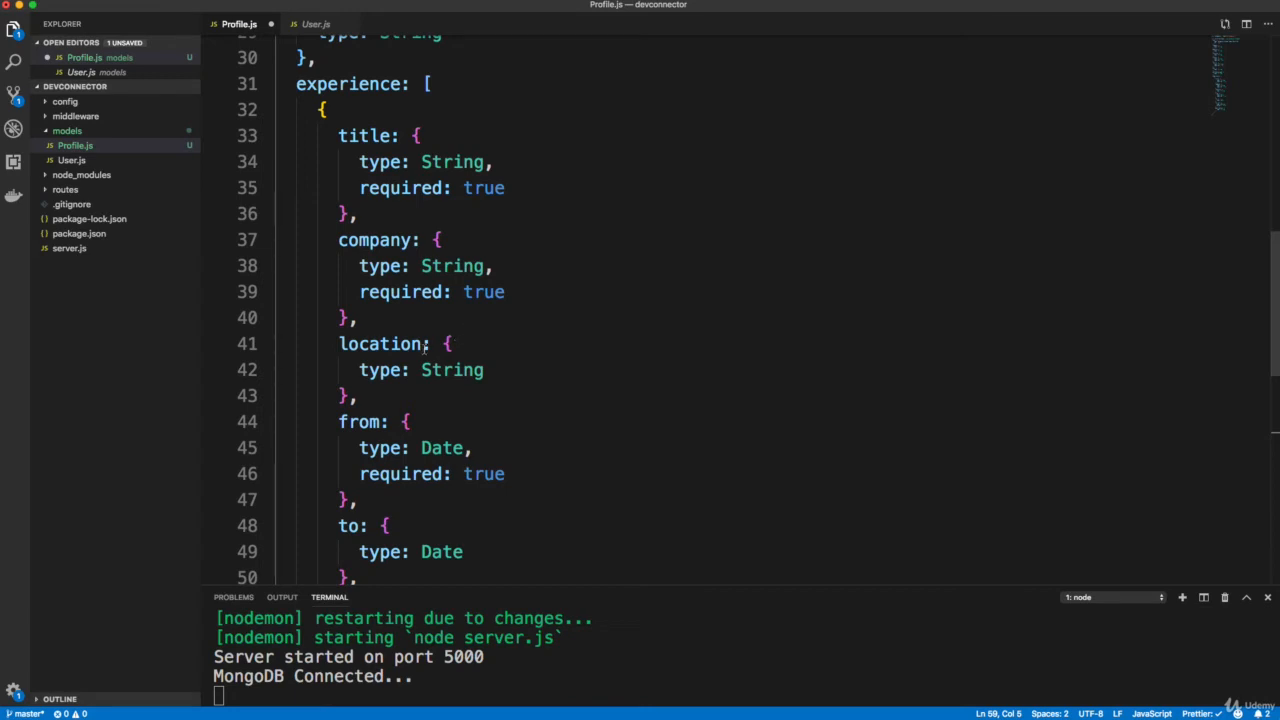
pyautogui.scroll(-3)
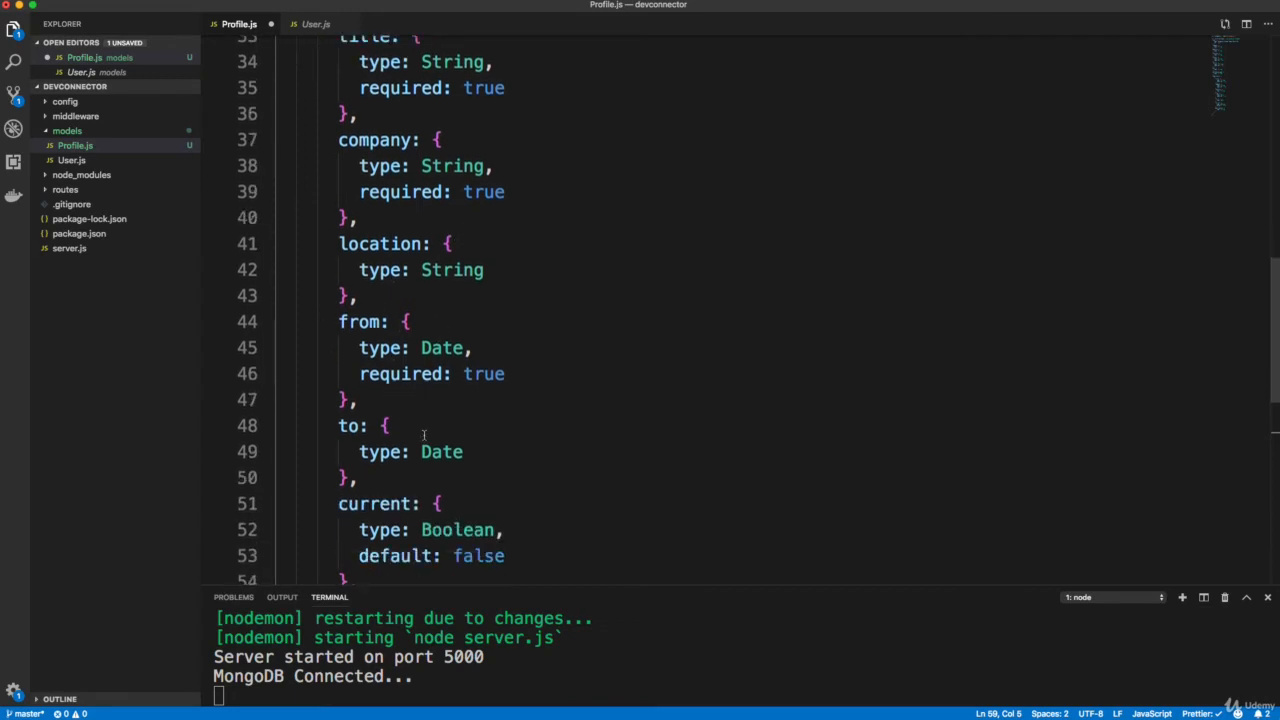
pyautogui.doubleClick(379, 437)
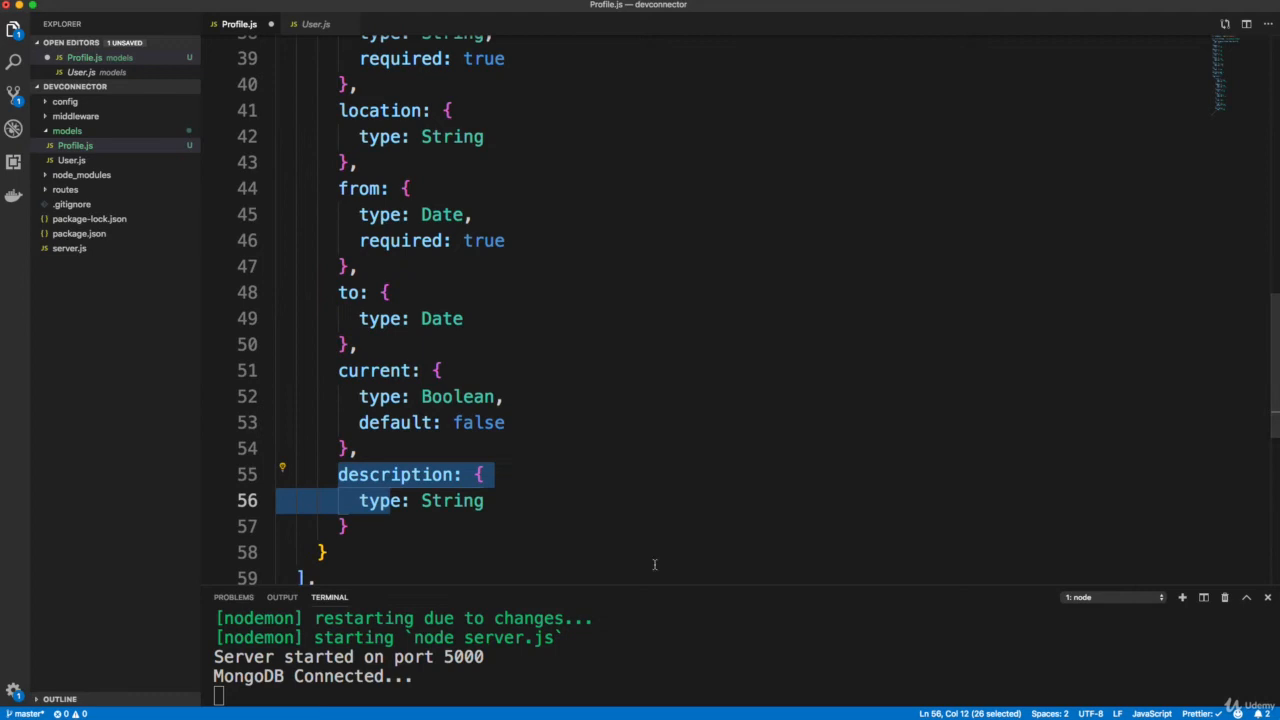
pyautogui.scroll(-3)
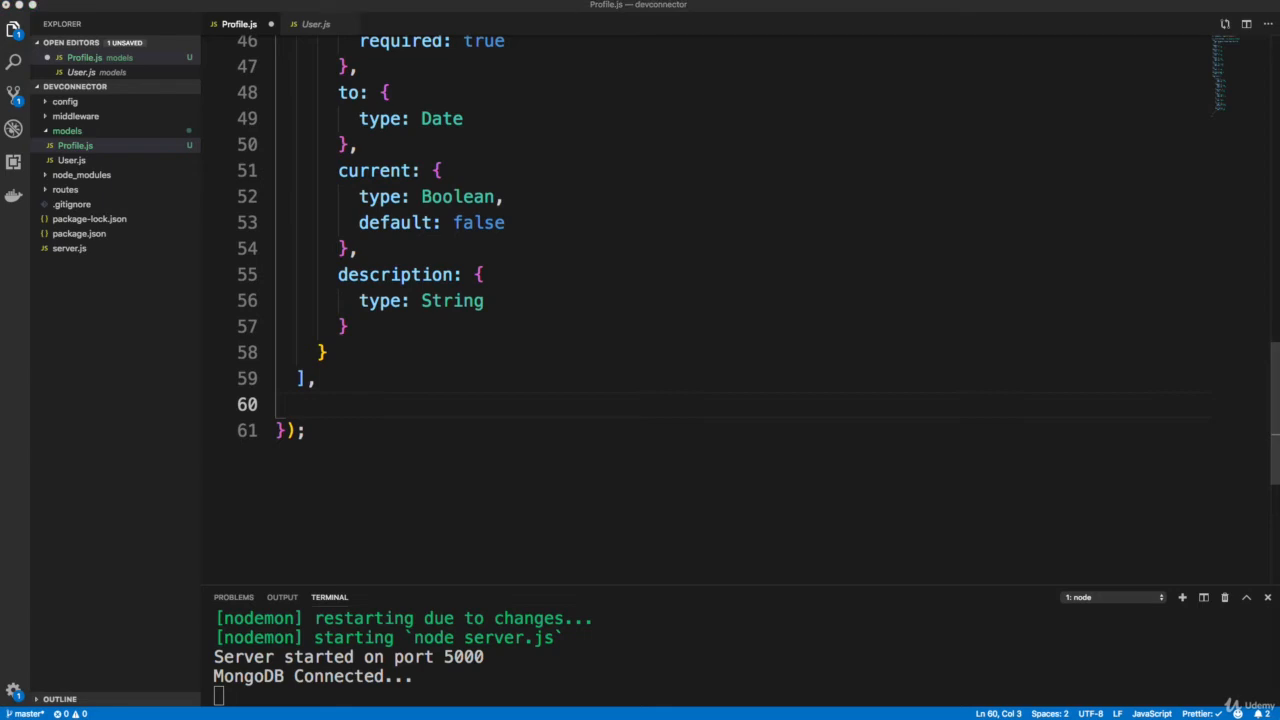
pyautogui.scroll(-3)
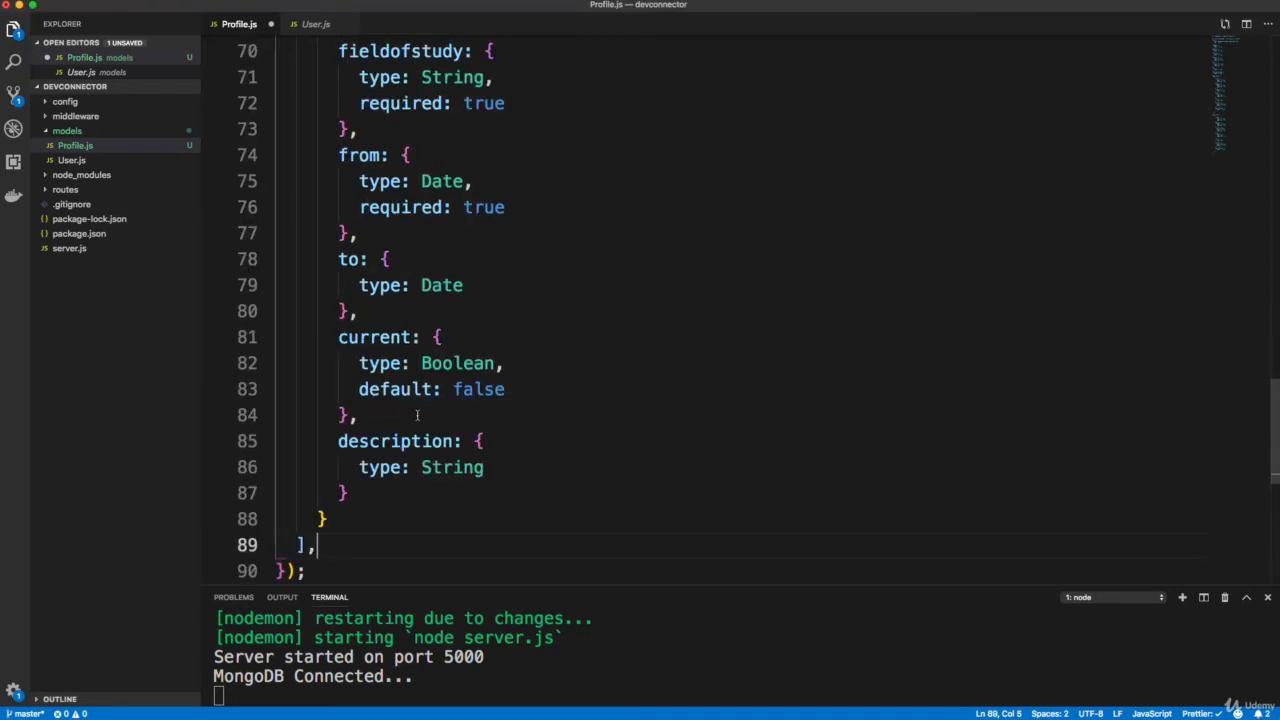
# Below education, add social with String youtube, twitter, facebook, linkedin and instagram fields.
pyautogui.scroll(3)
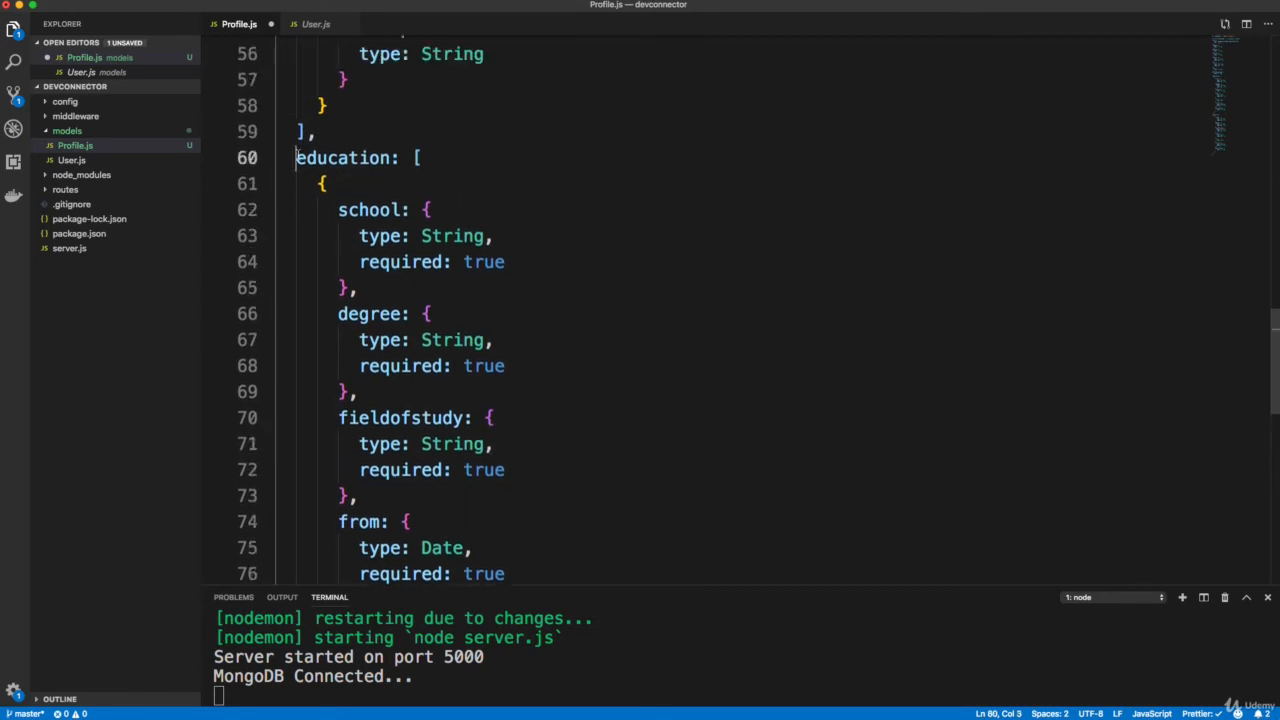
pyautogui.doubleClick(373, 210)
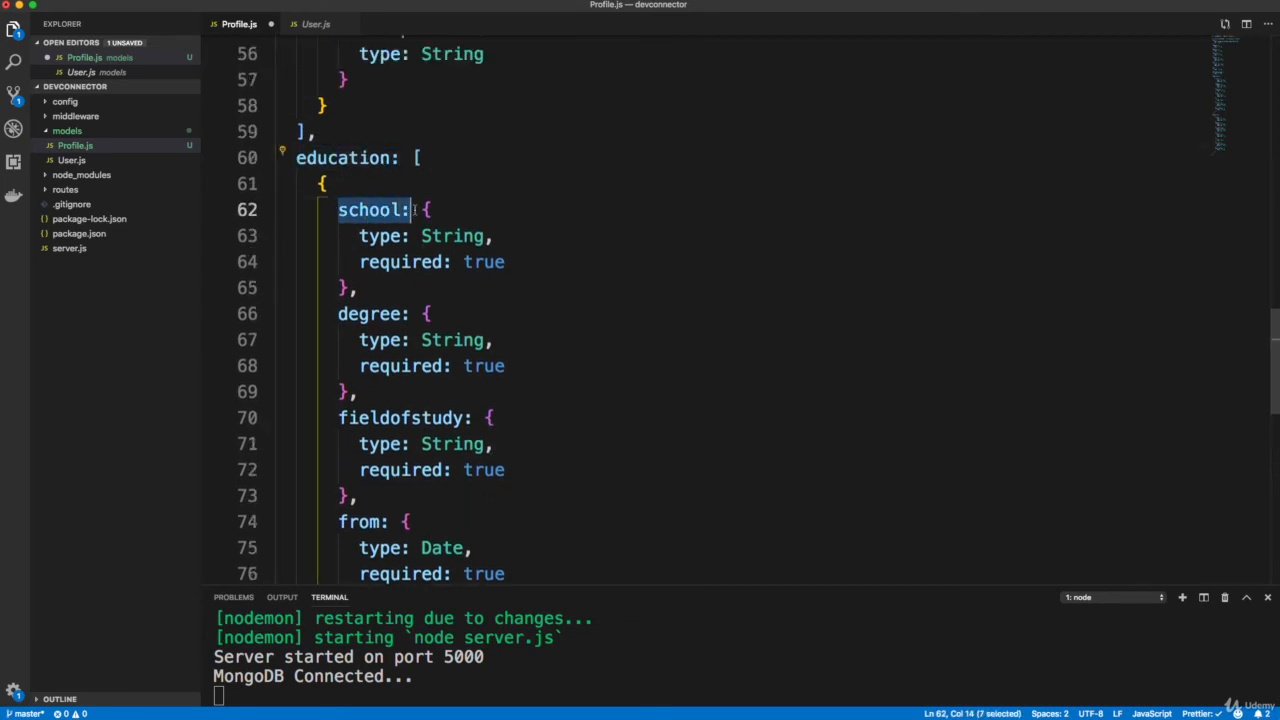
pyautogui.scroll(-3)
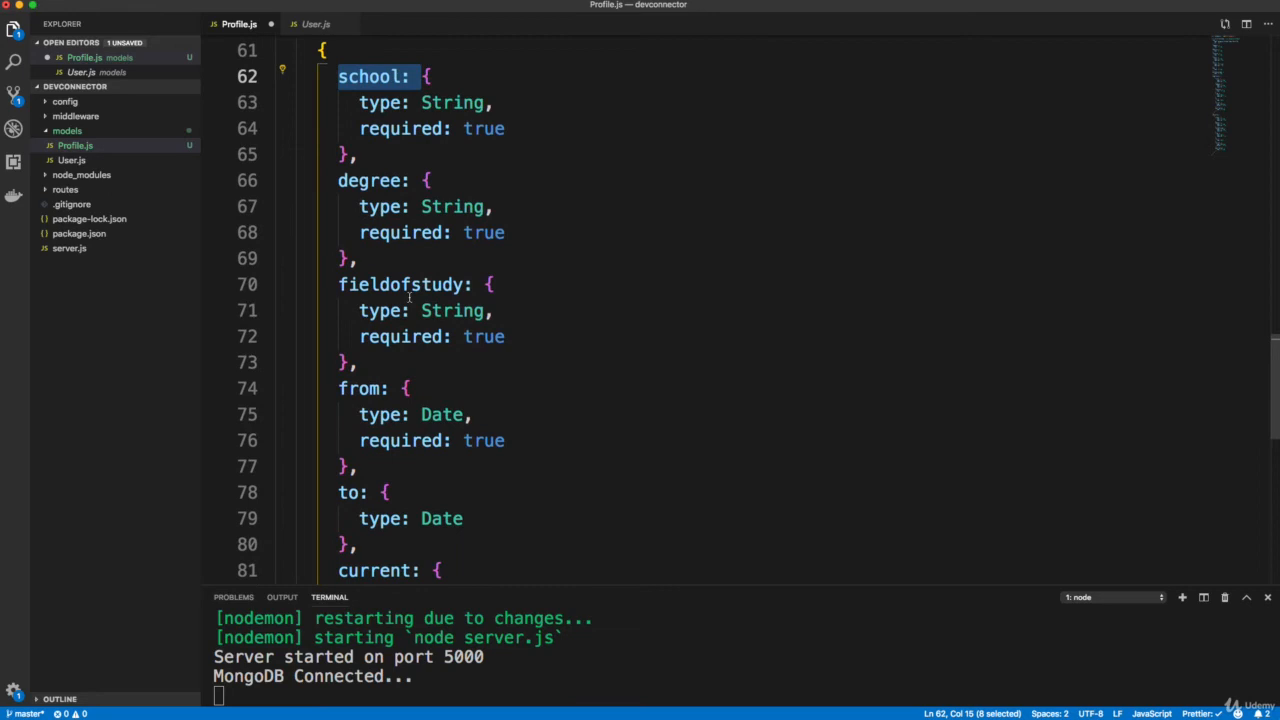
pyautogui.scroll(-3)
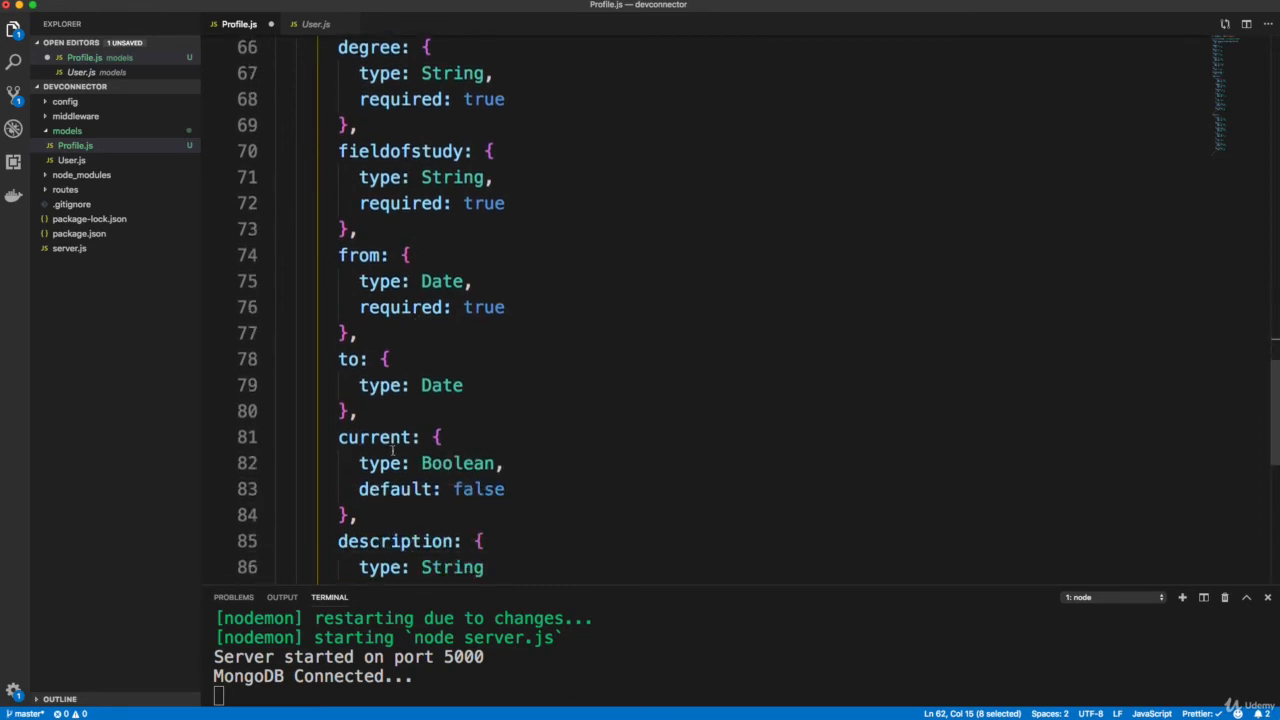
pyautogui.scroll(-3)
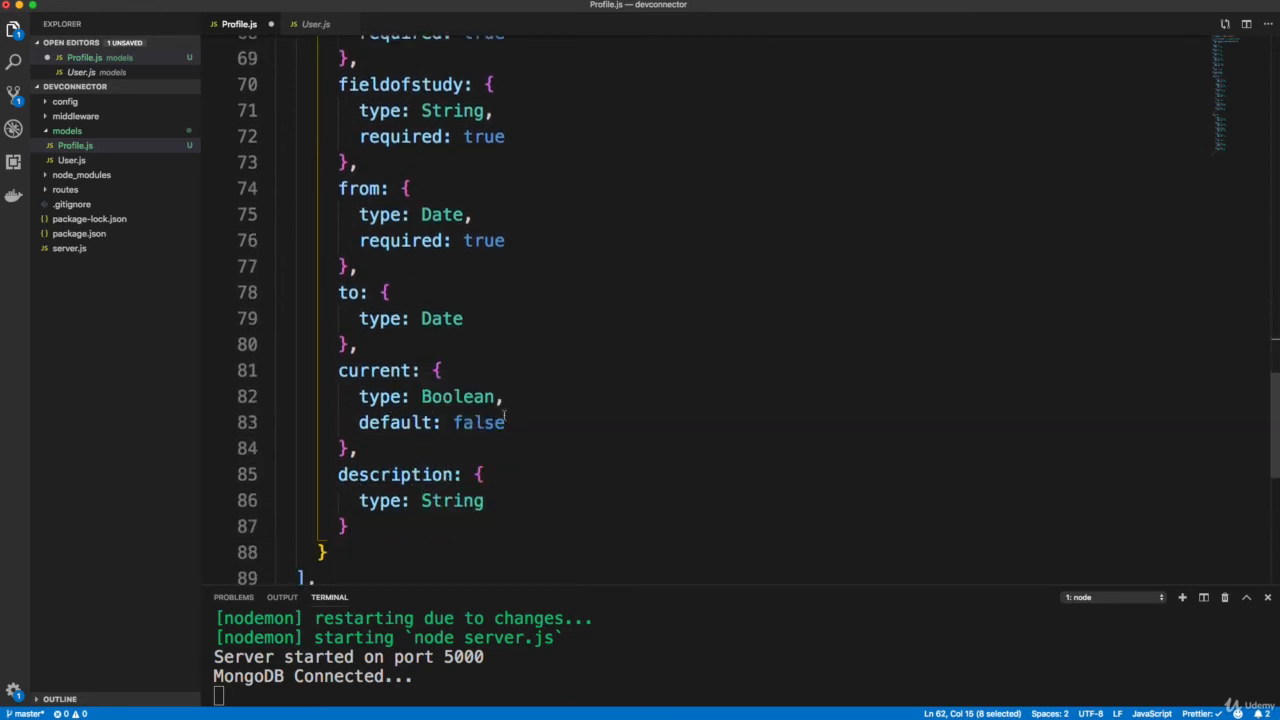
pyautogui.scroll(-3)
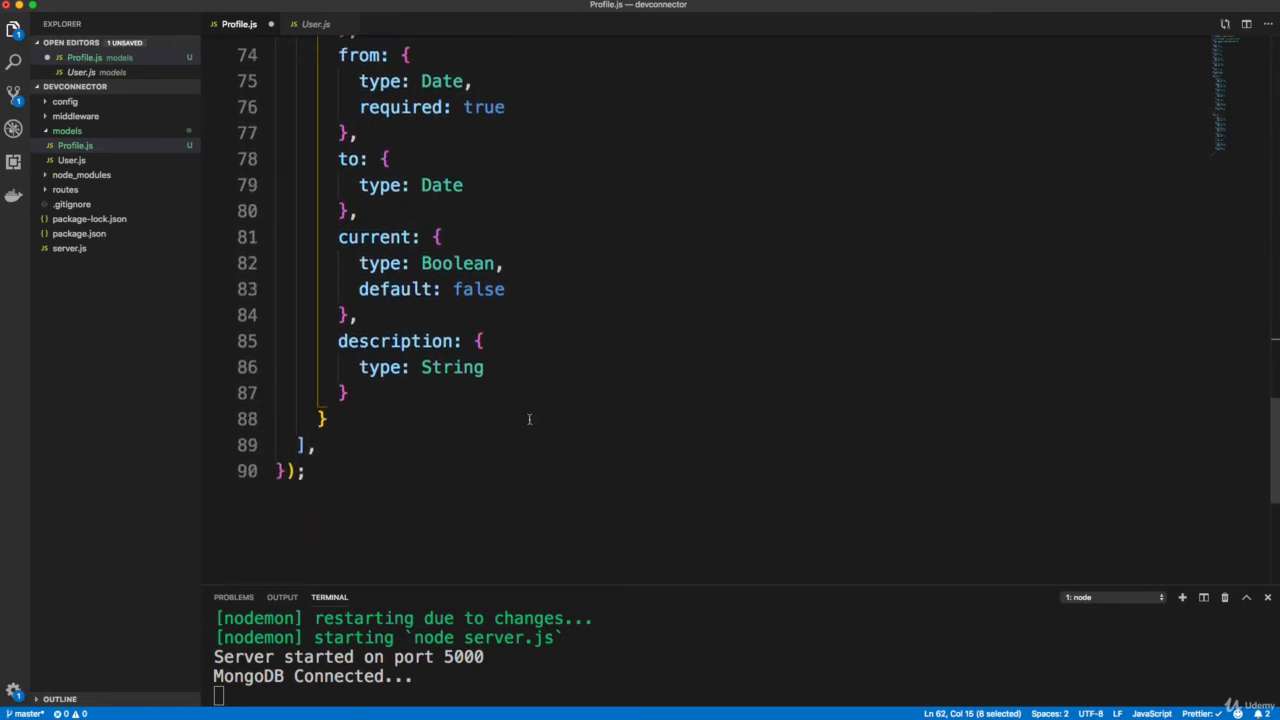
pyautogui.scroll(3)
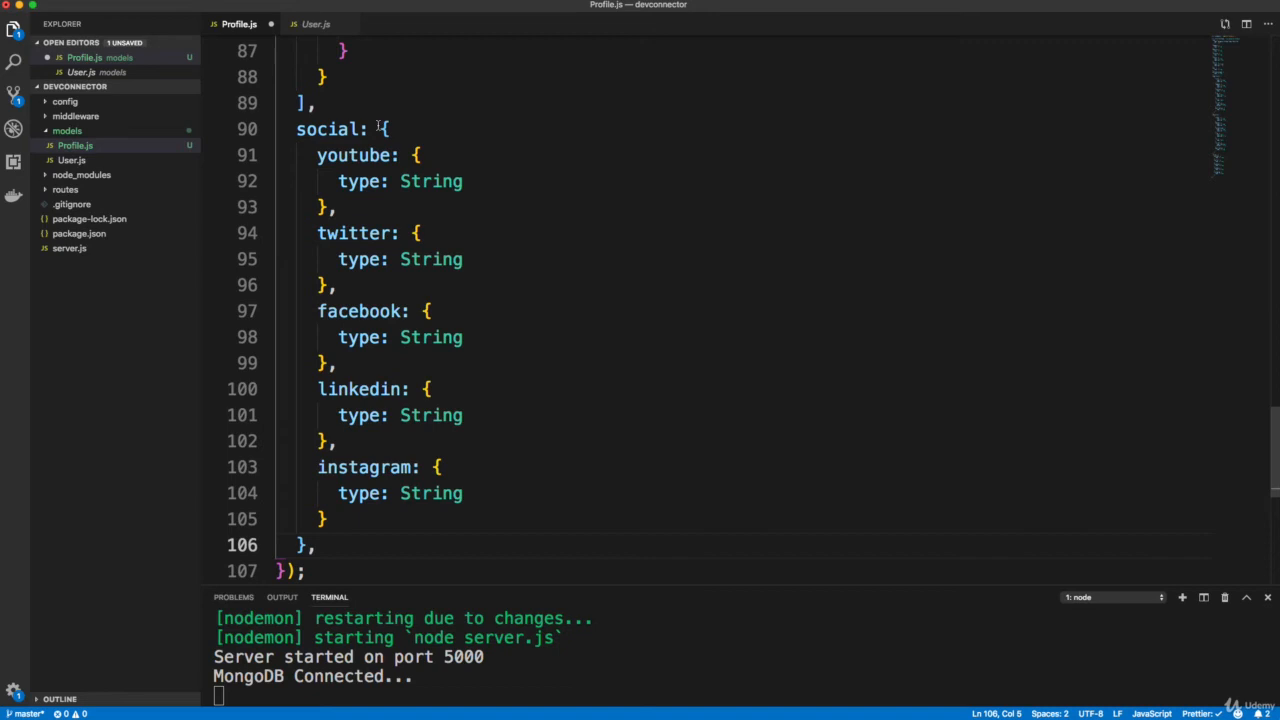
# Select the social link fields to review them.
pyautogui.moveTo(317, 155); pyautogui.dragTo(351, 181)
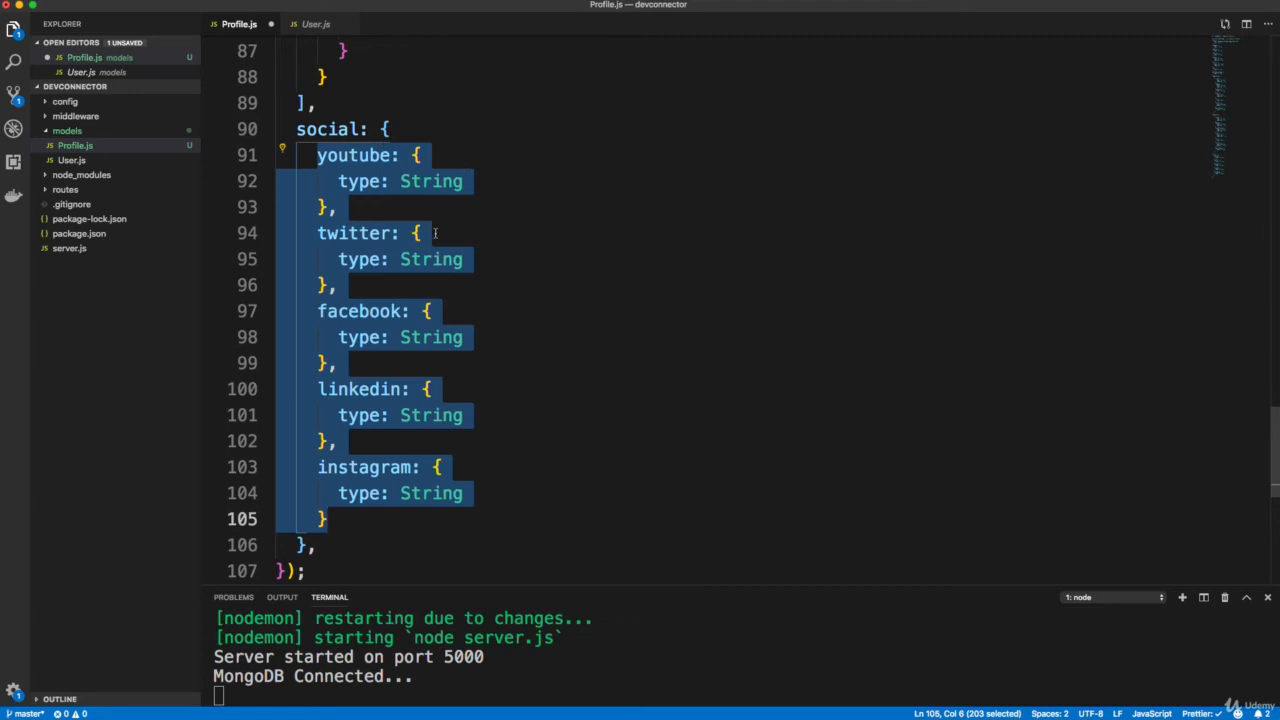
pyautogui.moveTo(398, 490)
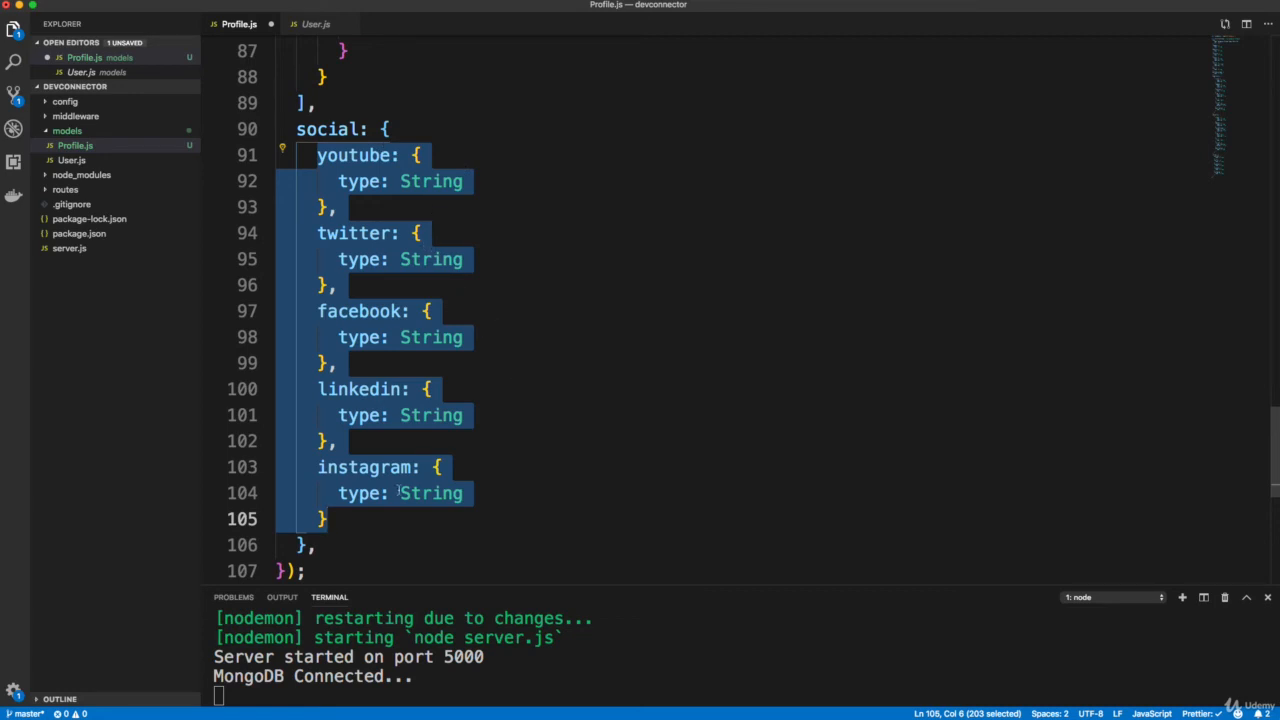
pyautogui.moveTo(547, 221)
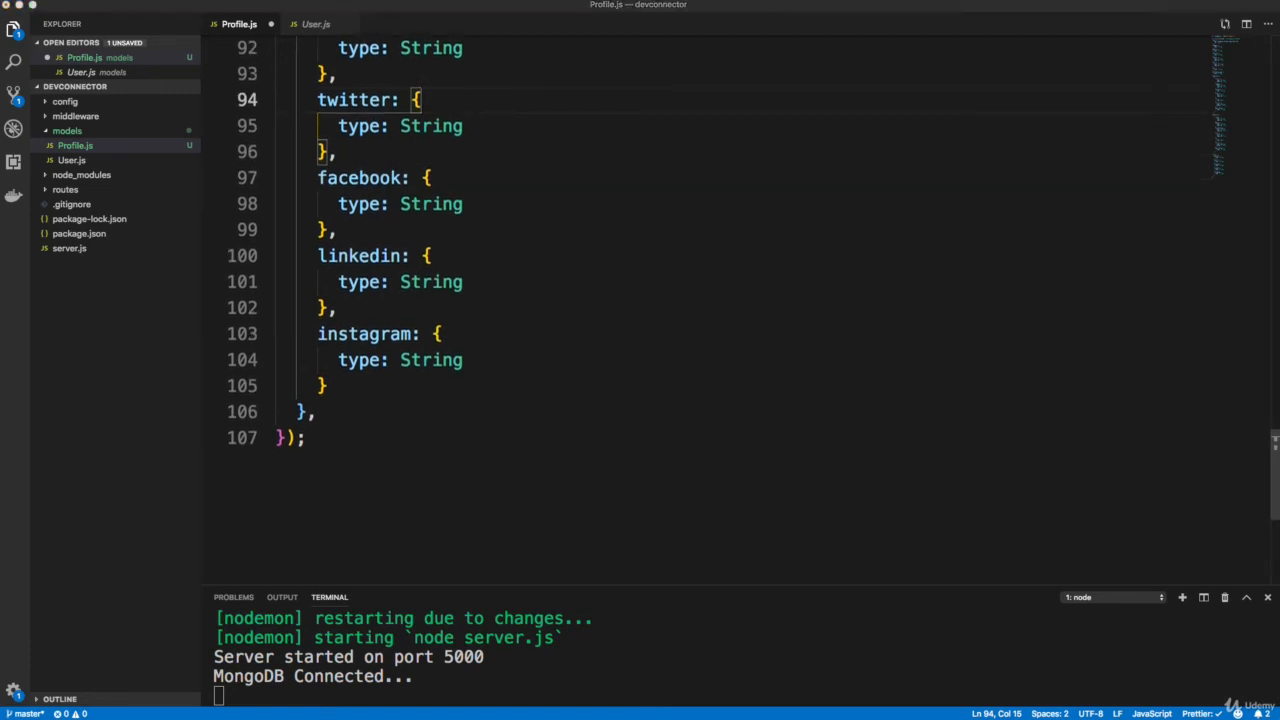
pyautogui.moveTo(355, 395)
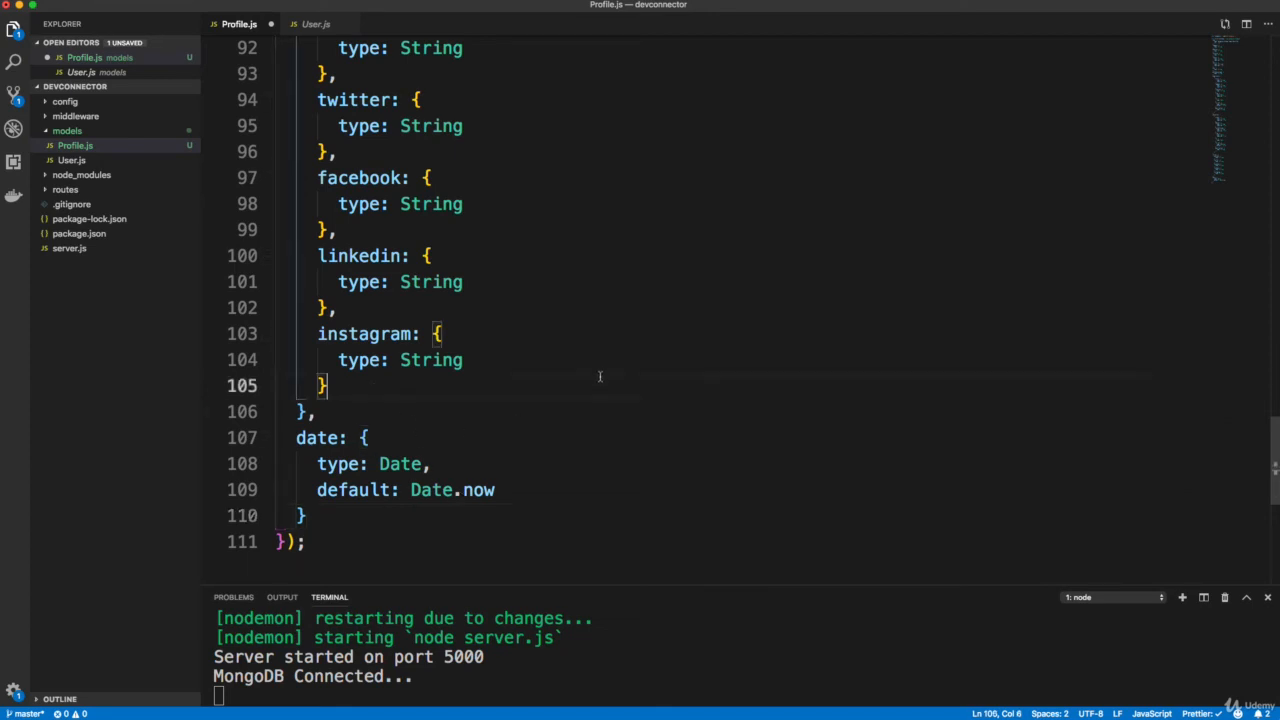
pyautogui.scroll(3)
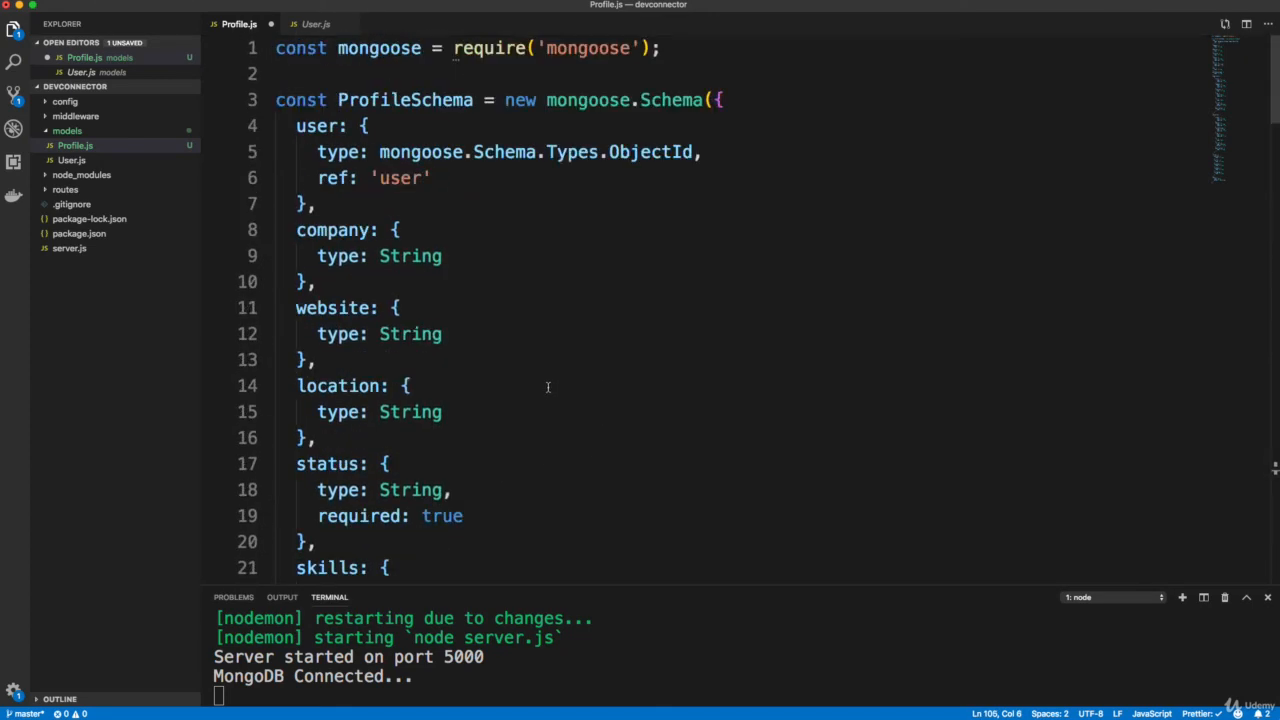
pyautogui.scroll(-3)
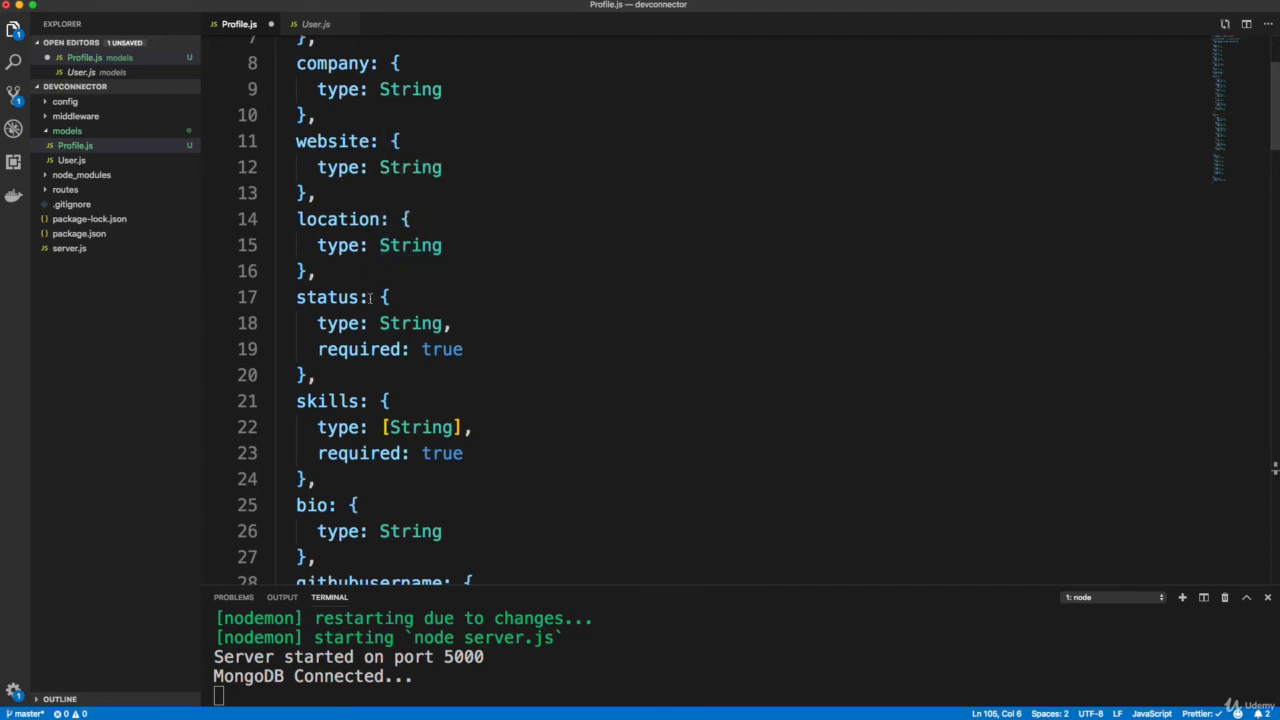
pyautogui.scroll(-3)
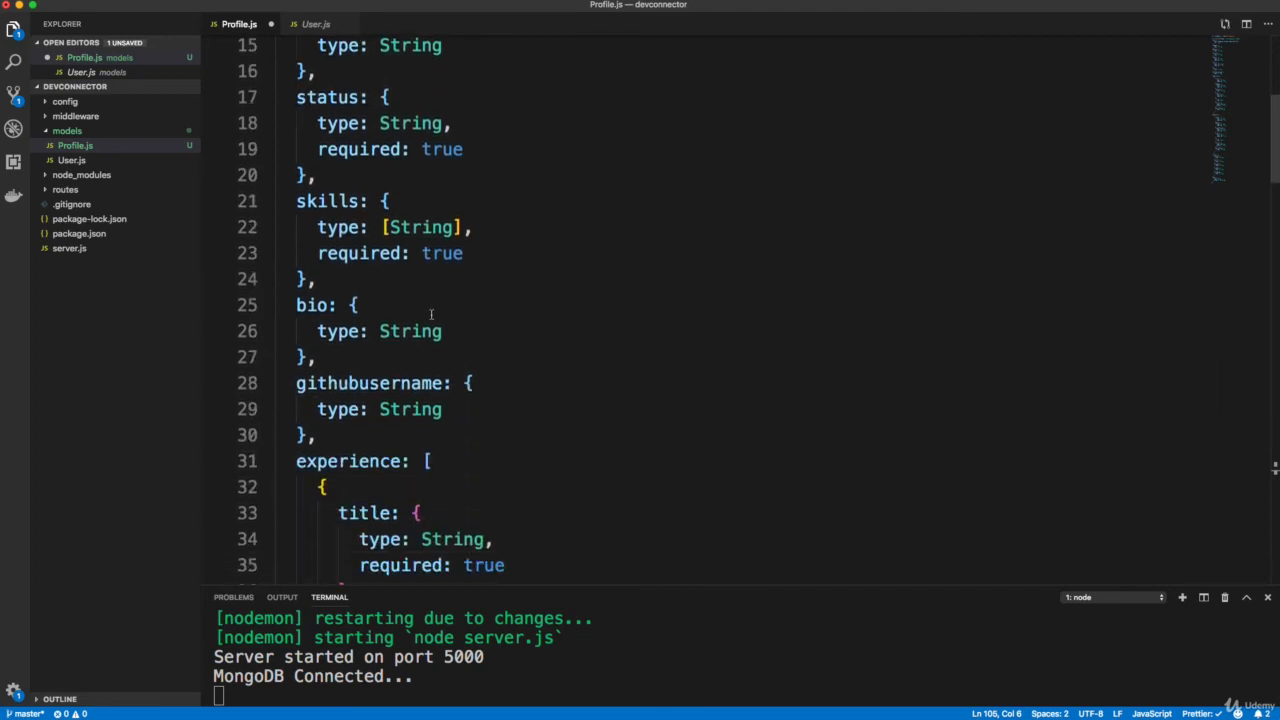
pyautogui.scroll(-3)
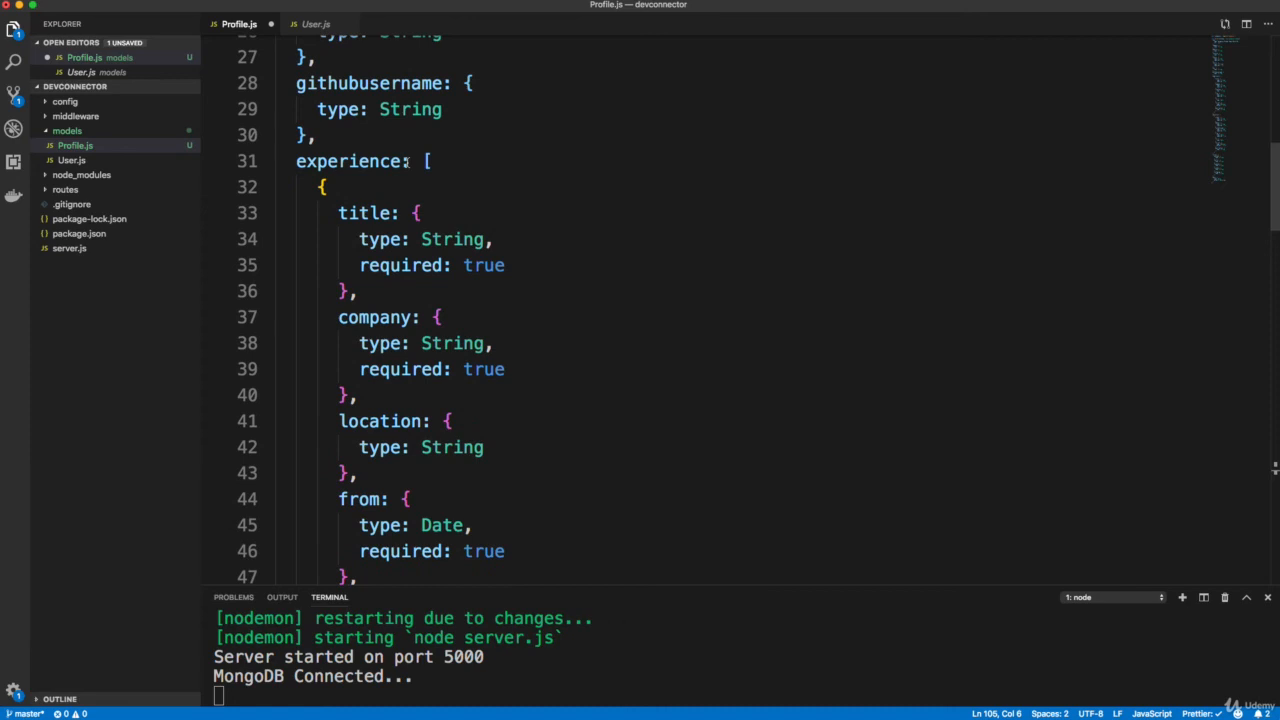
pyautogui.scroll(-3)
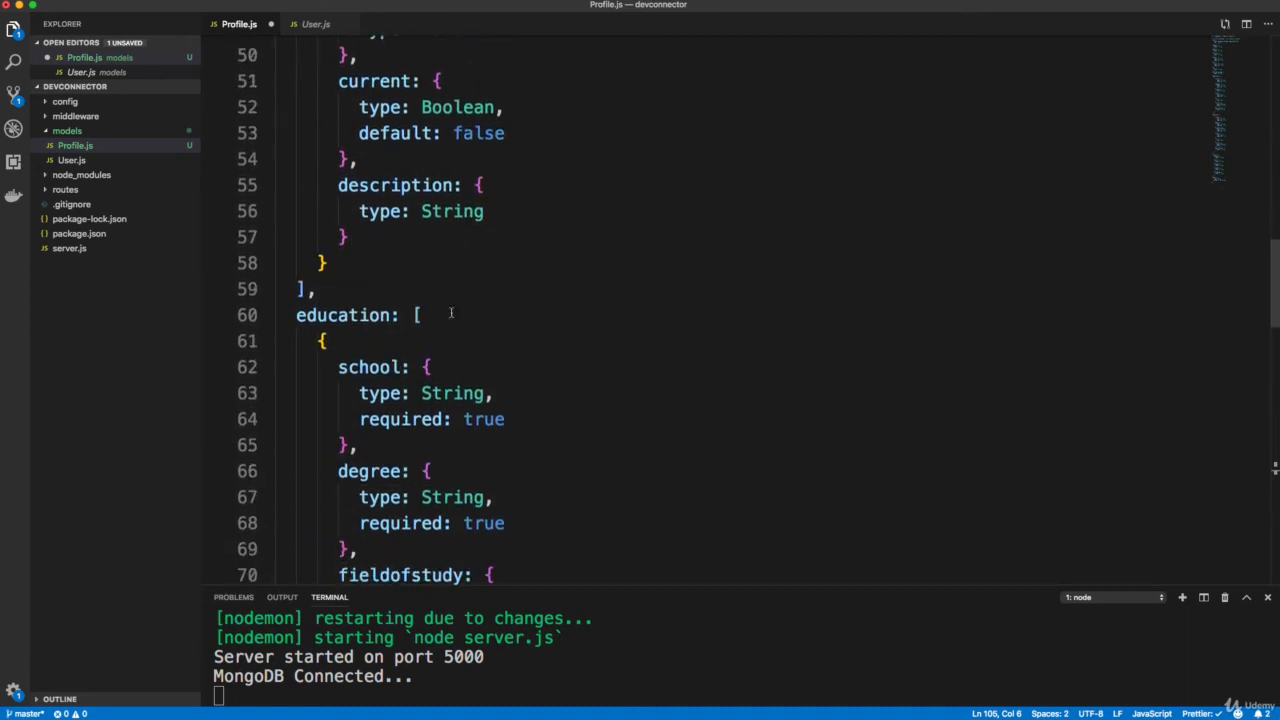
pyautogui.scroll(-3)
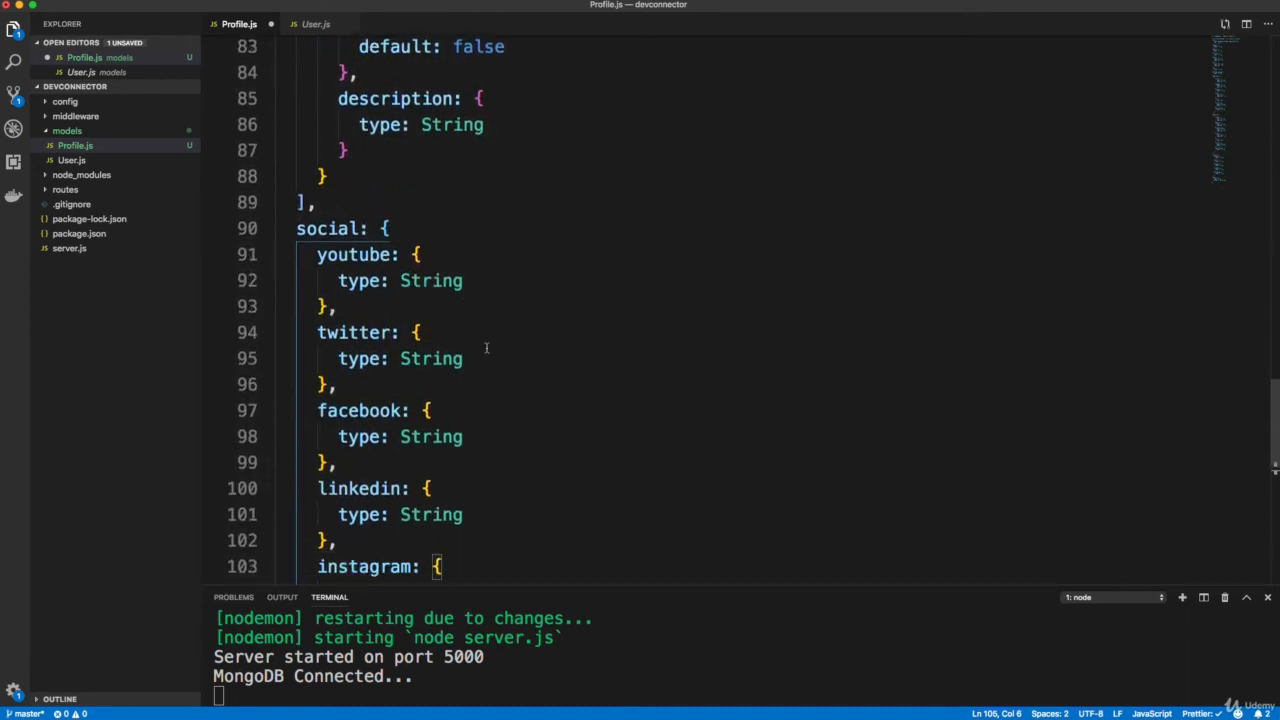
pyautogui.scroll(-3)
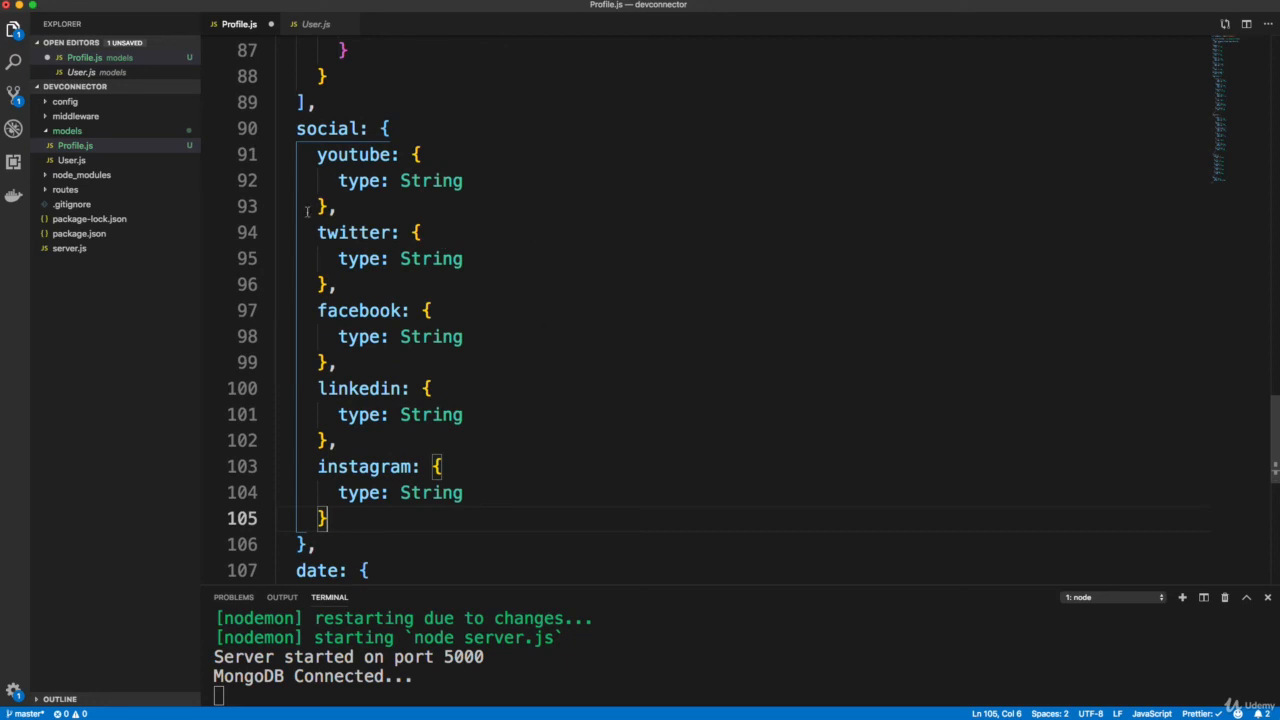
pyautogui.scroll(-3)
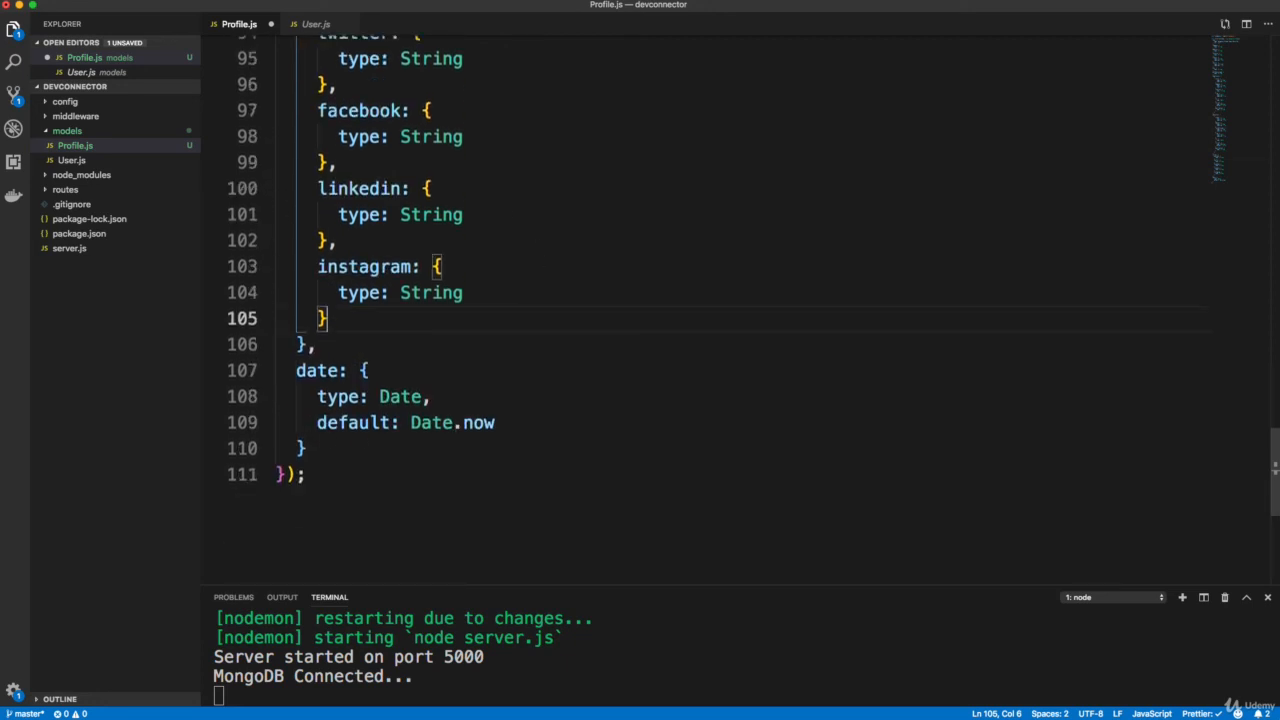
pyautogui.click(358, 474)
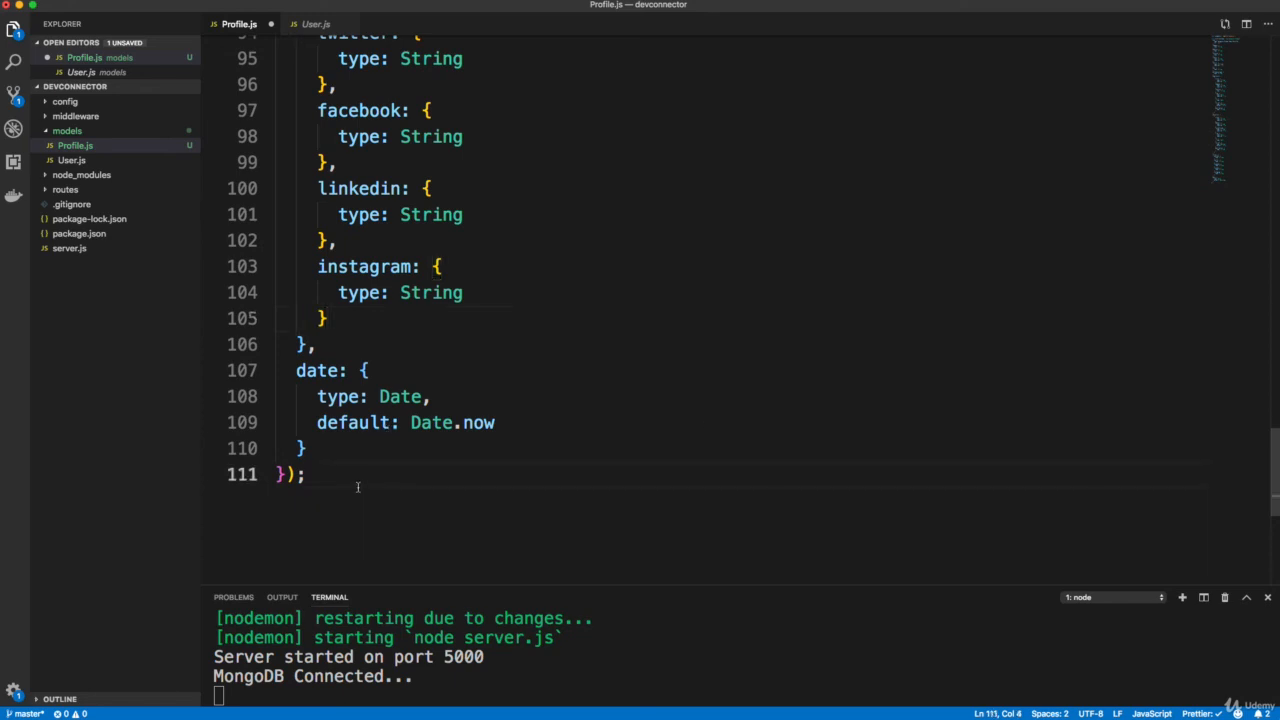
# Export Profile = mongoose.model('profile', ProfileSchema) and save Profile.js.
pyautogui.write('module.expor')
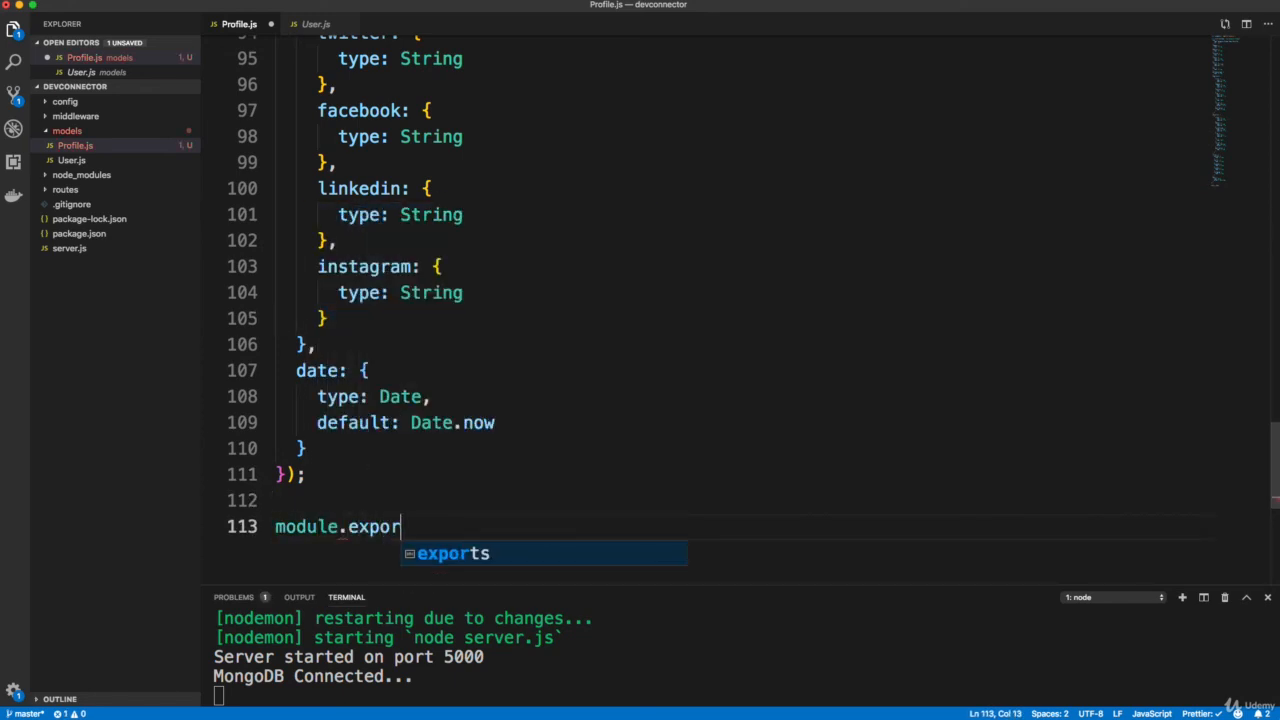
pyautogui.write('ts = Profile = m')
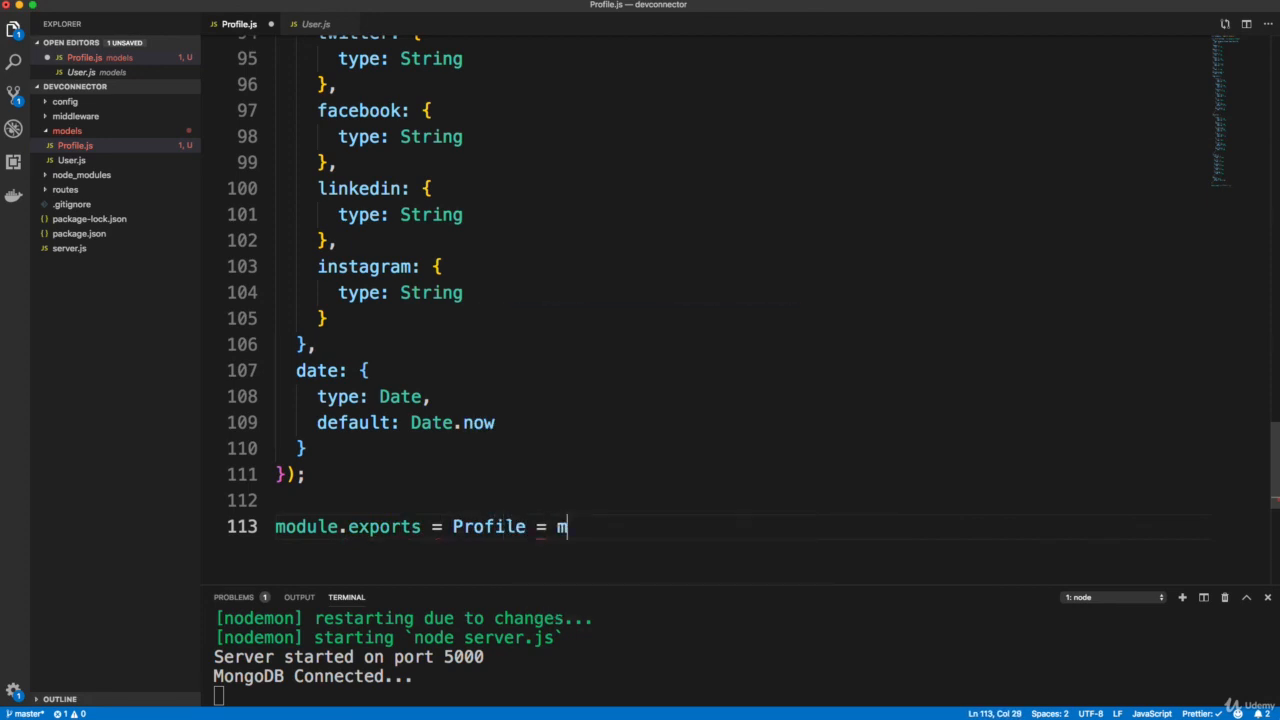
pyautogui.write("ongoose.model('profile', ProfileSchema);")
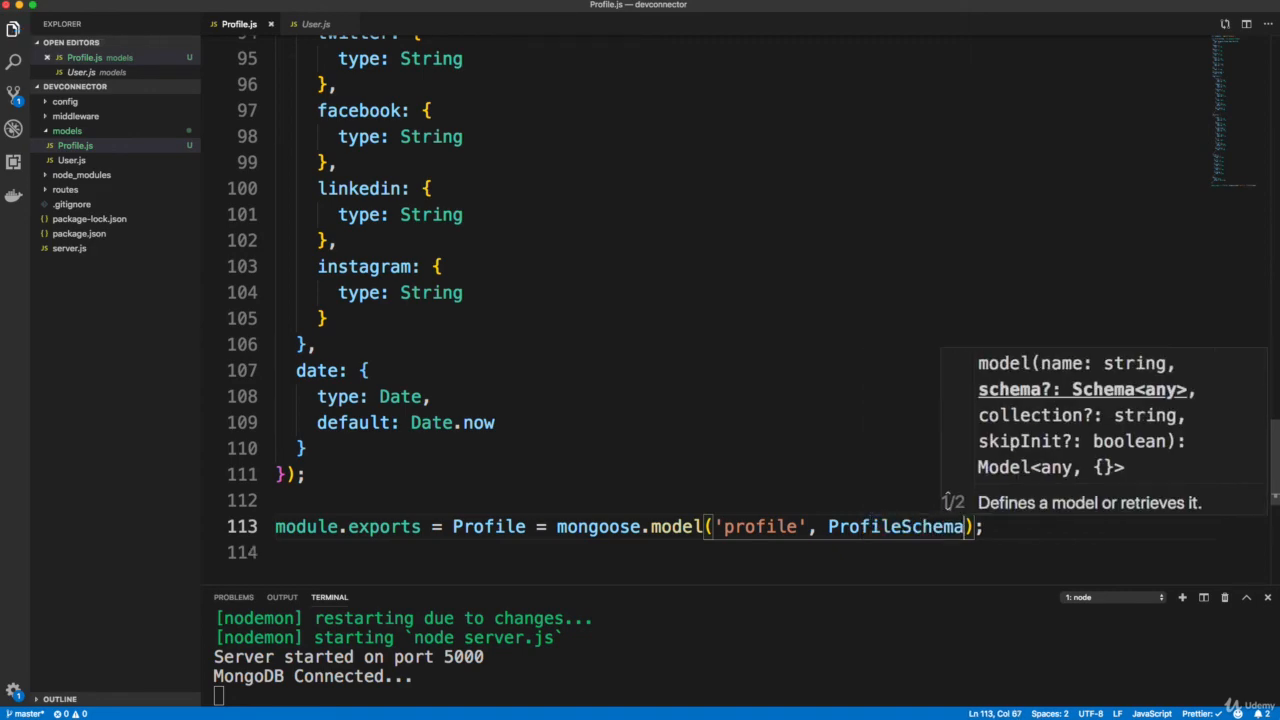
pyautogui.scroll(3)
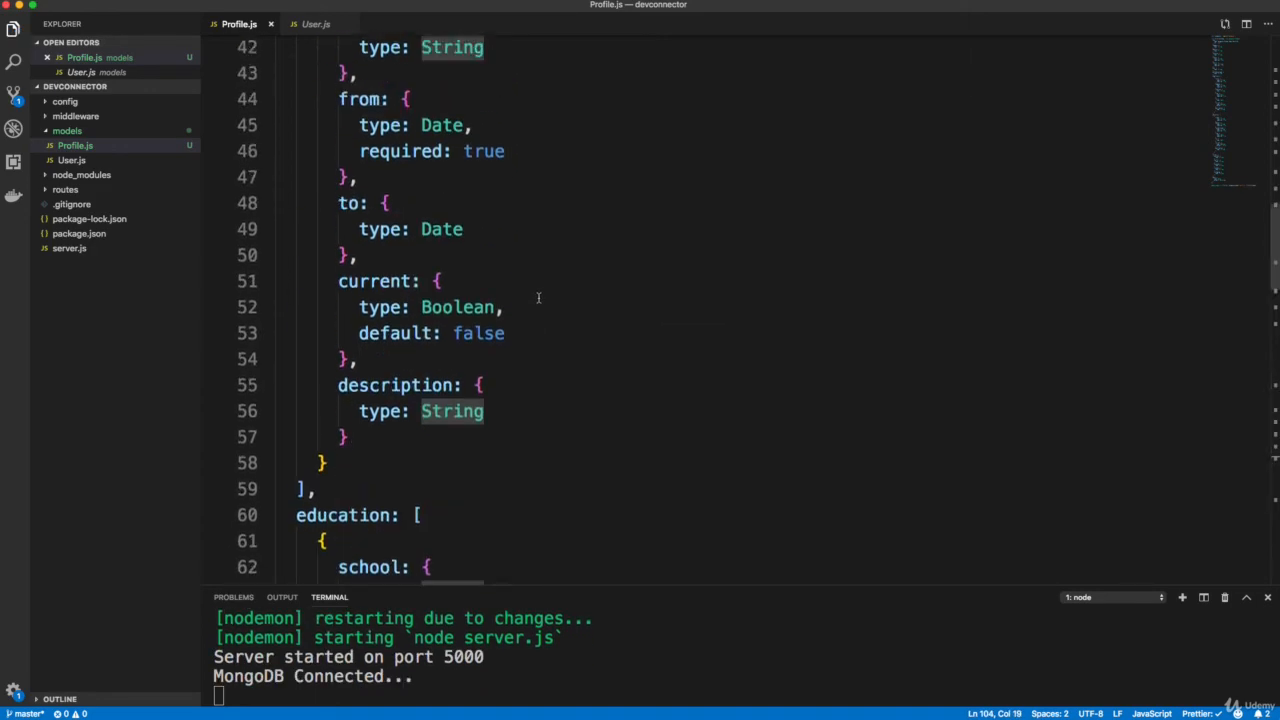
pyautogui.scroll(3)
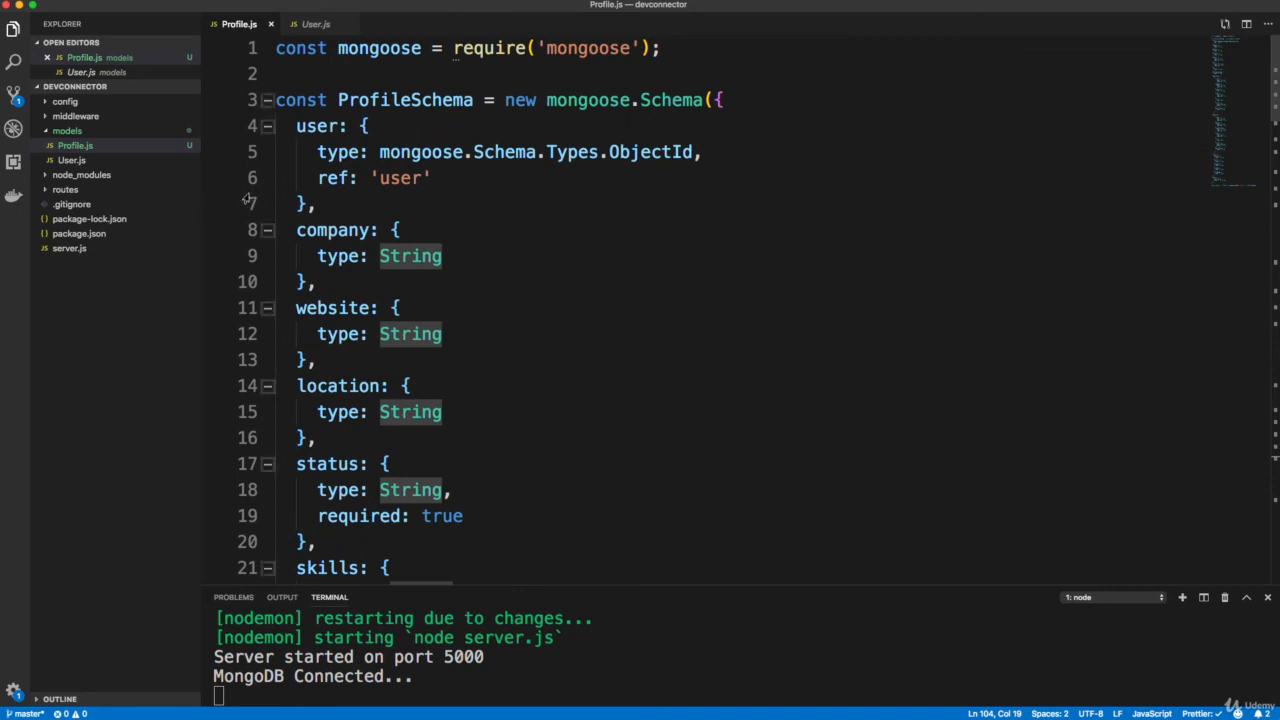